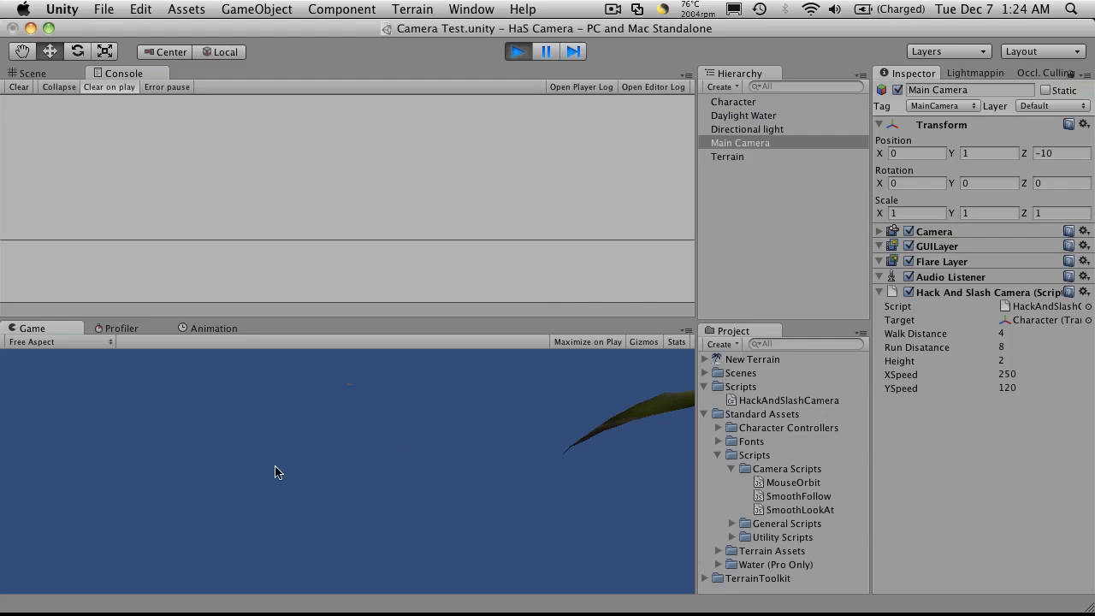
mouse_move(626, 419)
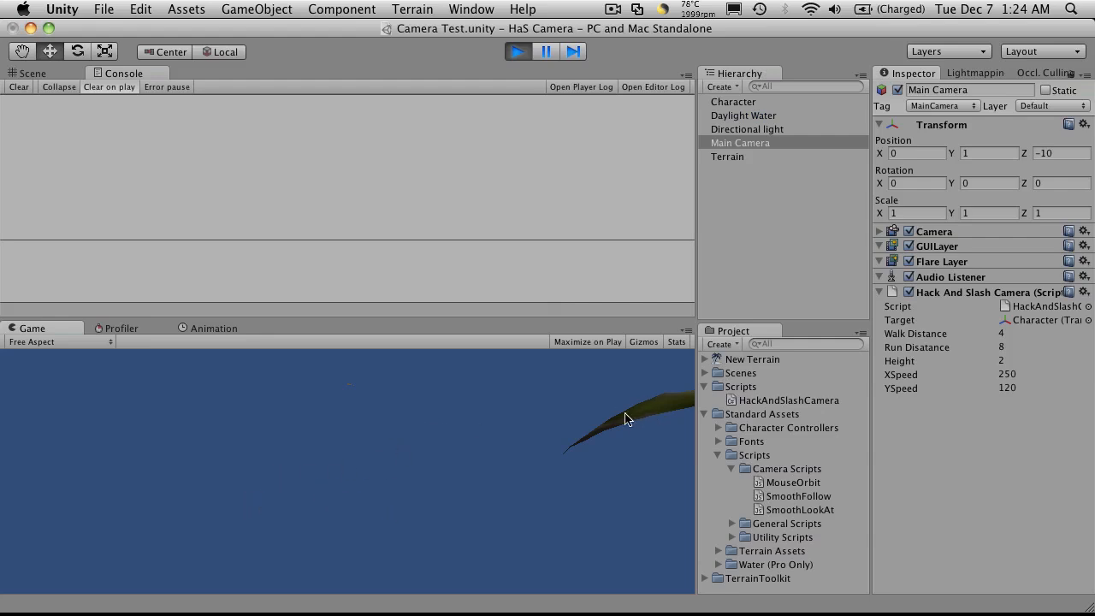
mouse_move(390, 407)
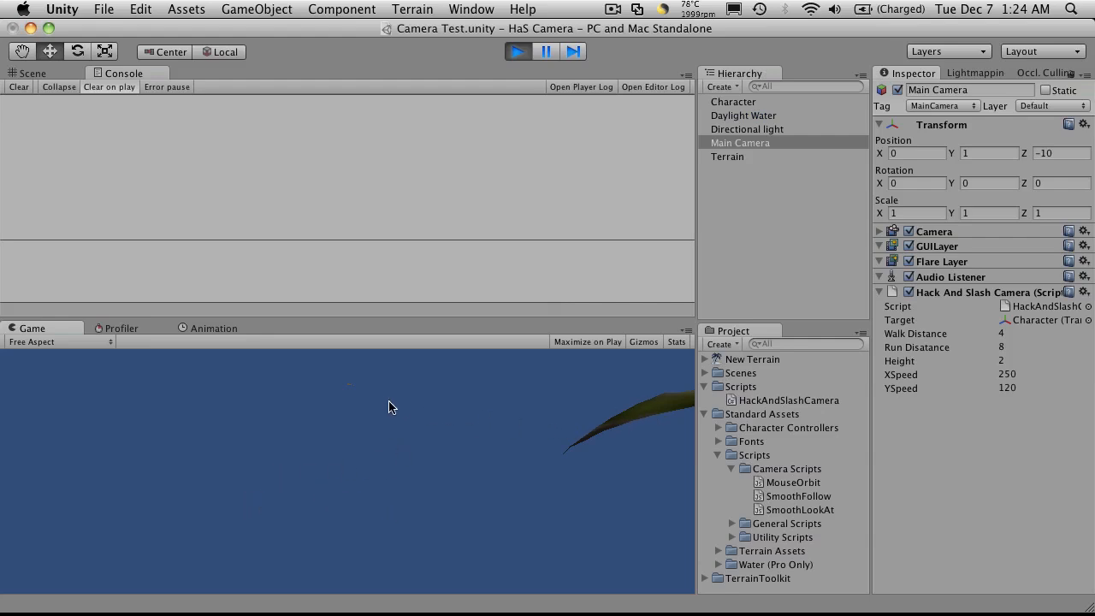
mouse_move(461, 465)
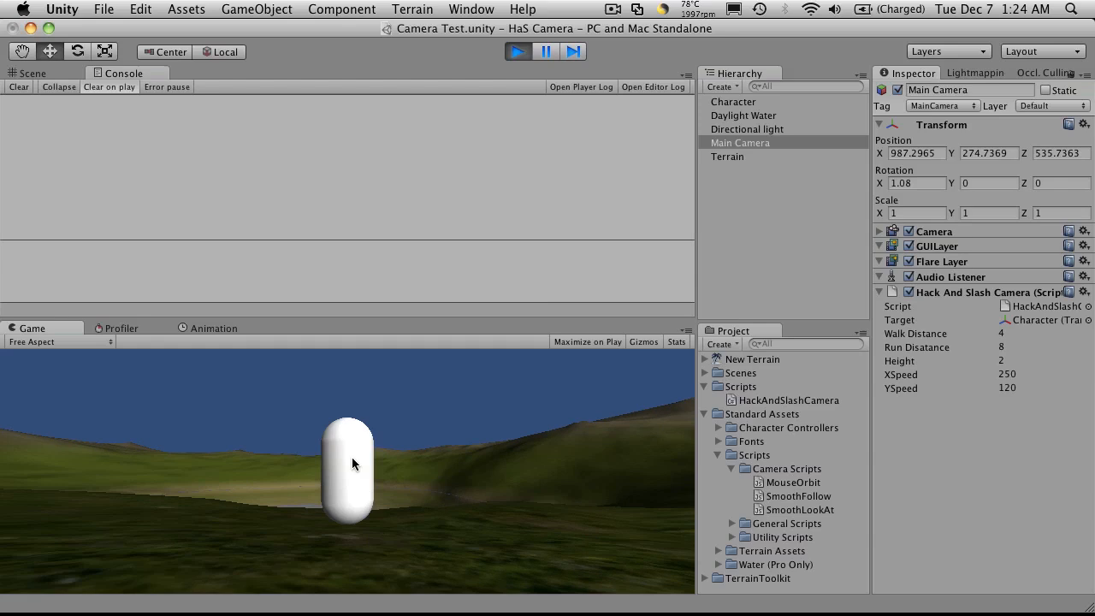
- Orbit the camera around the capsule in the running Game view, then stop Play mode
drag(356, 462, 298, 436)
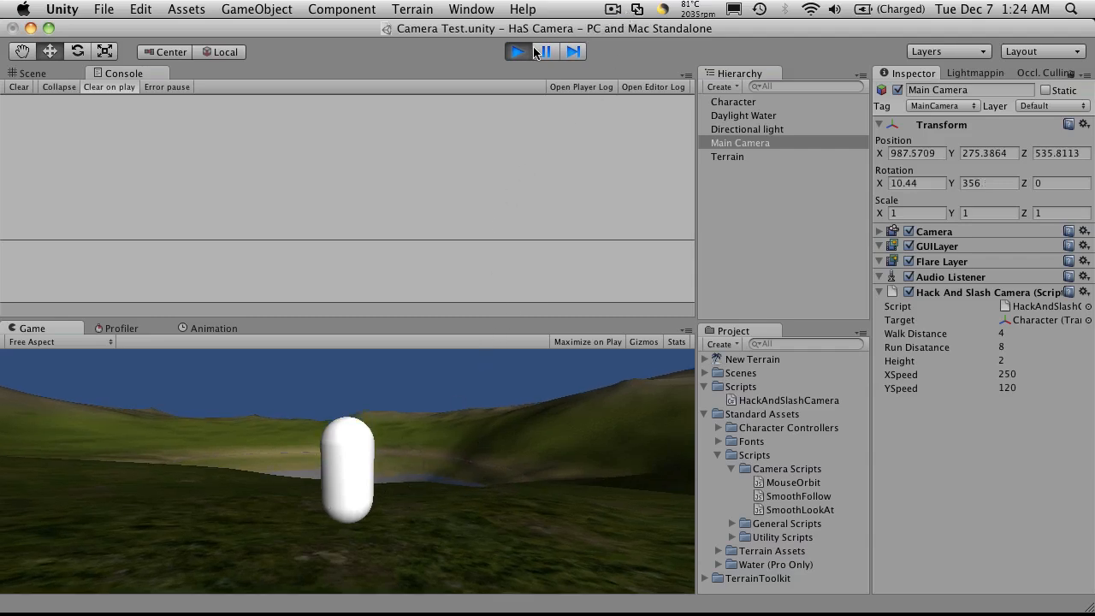
click(546, 51)
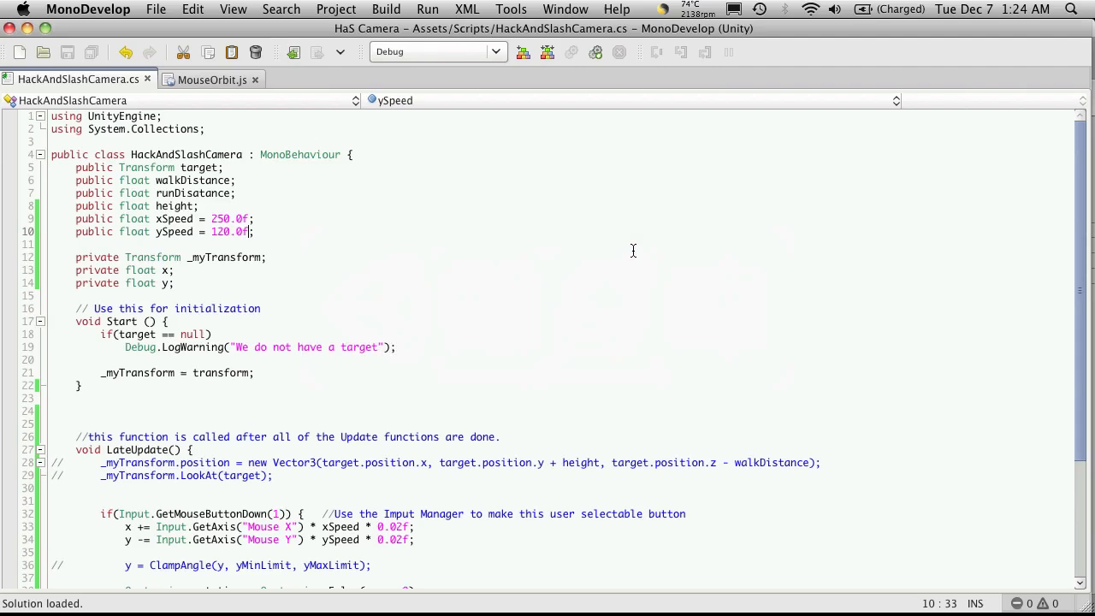
- Write public void CameraSetUp() holding the camera position and LookAt lines, and select its name
scroll(down, 3)
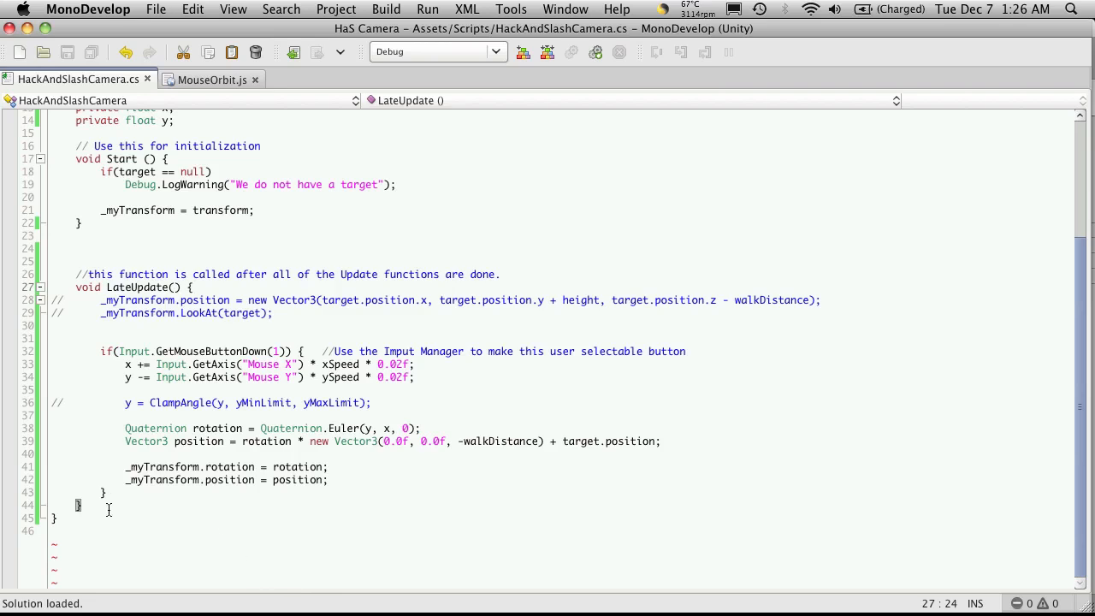
key(Return)
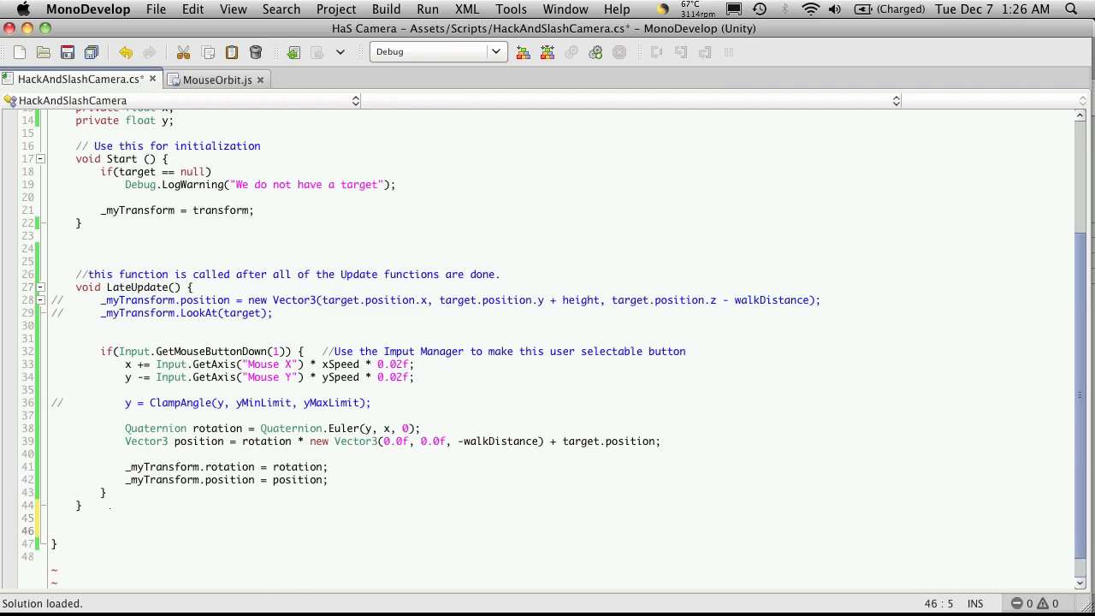
text(public)
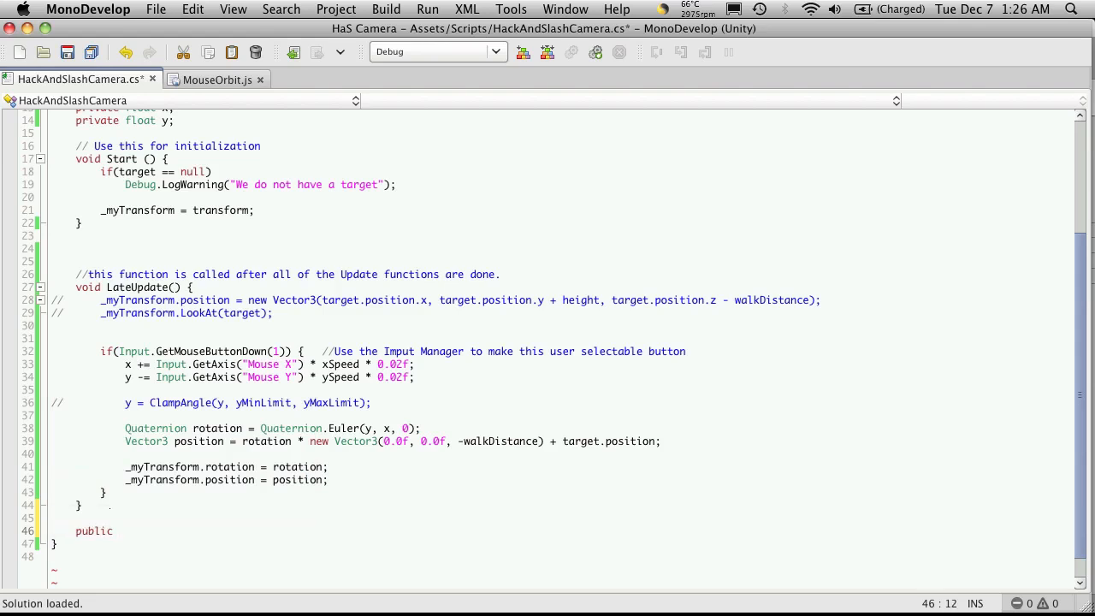
text(void)
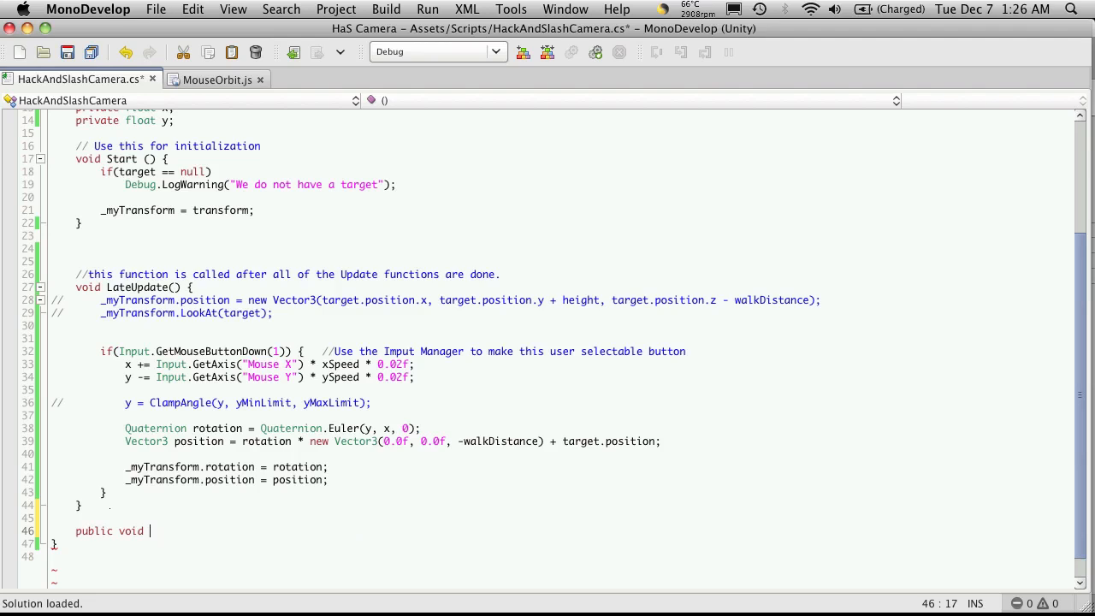
text(CameraS)
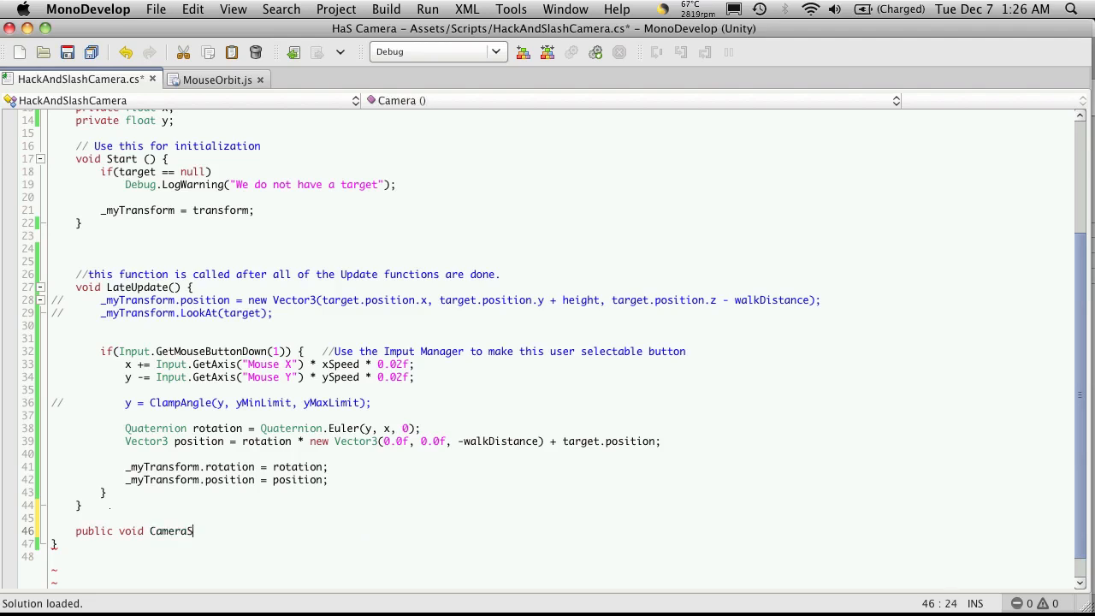
text(etUp)
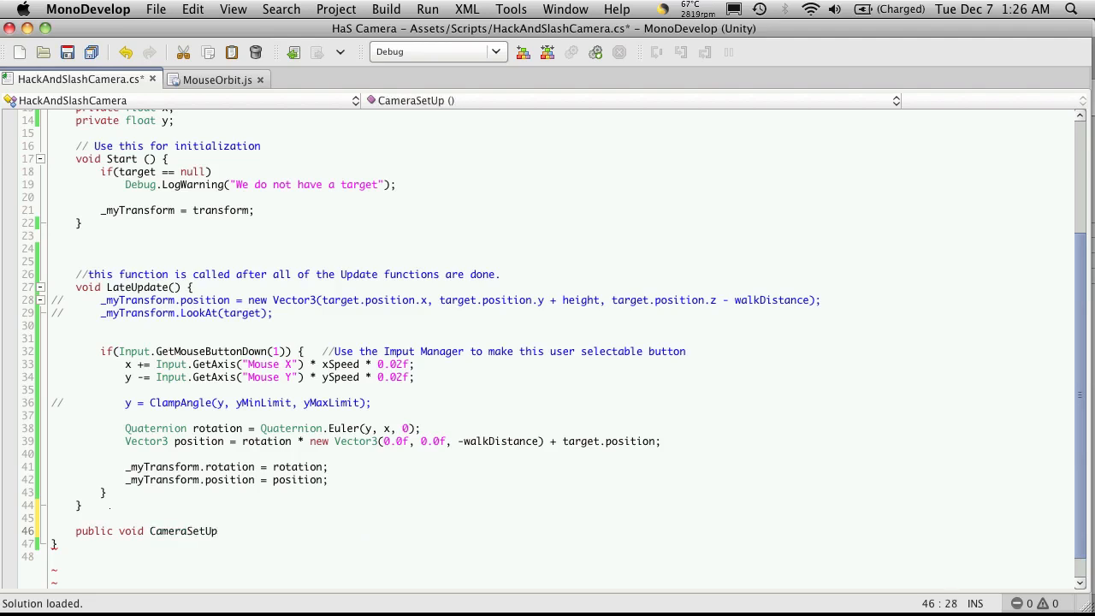
text(() {)
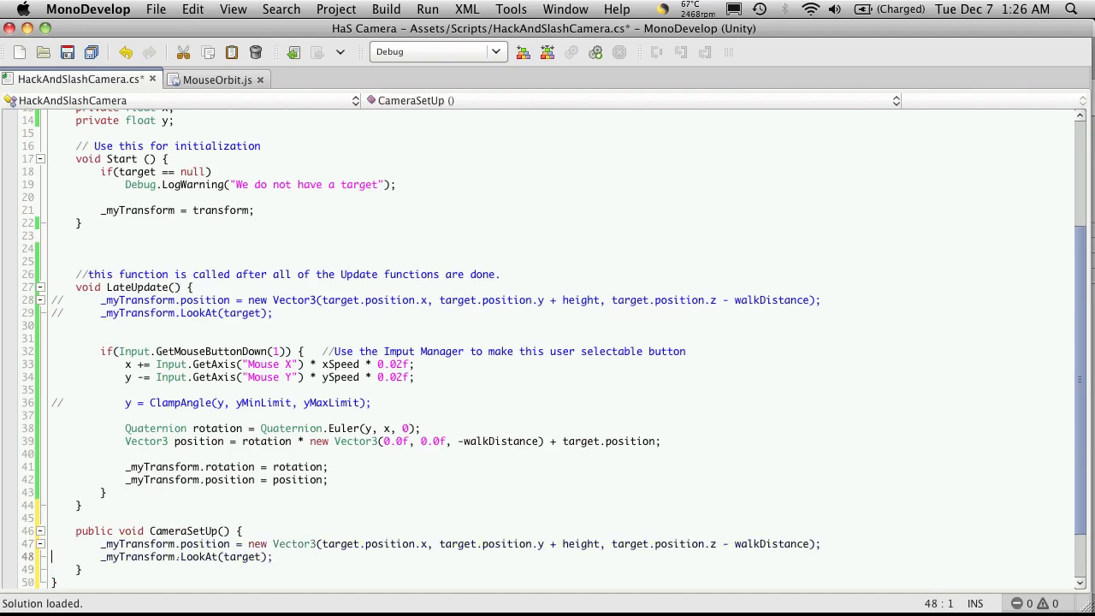
double_click(181, 530)
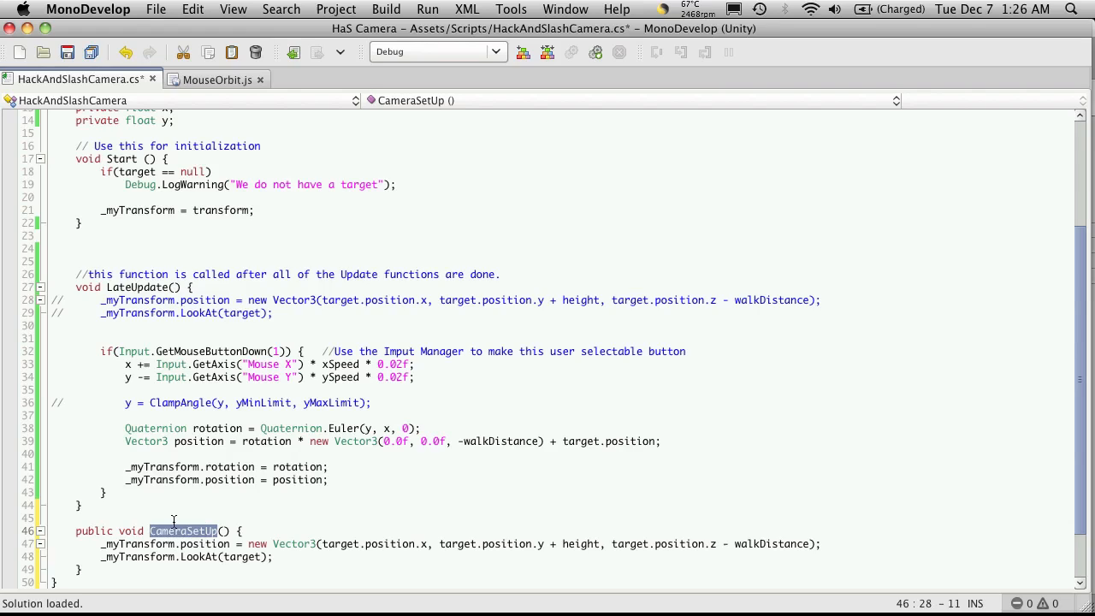
scroll(up, 3)
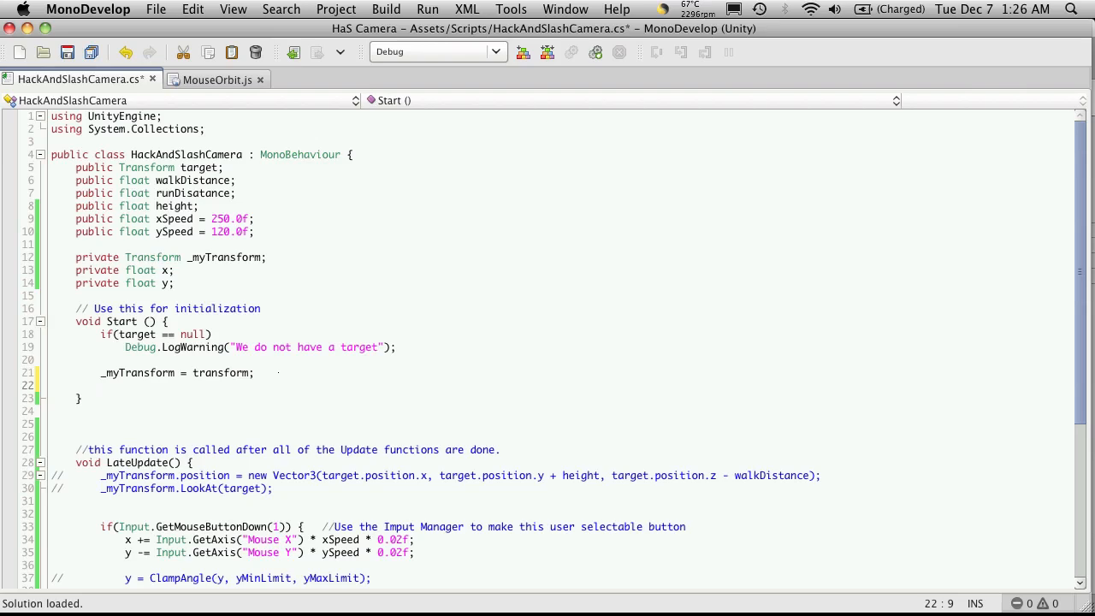
- Call CameraSetUp() in Start after caching the transform, and save the script
text(CameraSetUp())
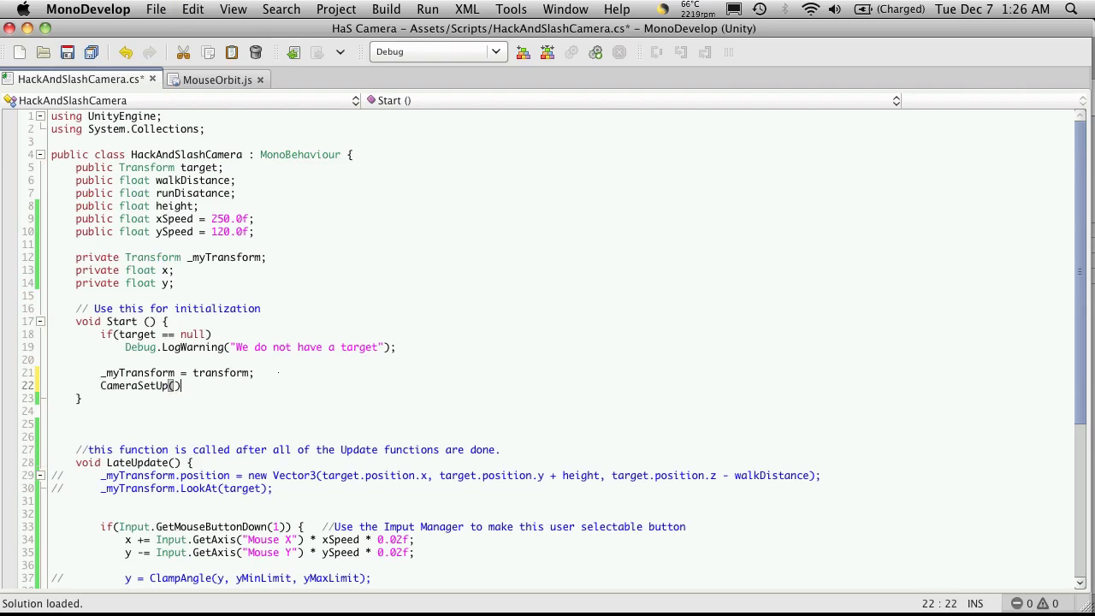
scroll(down, 3)
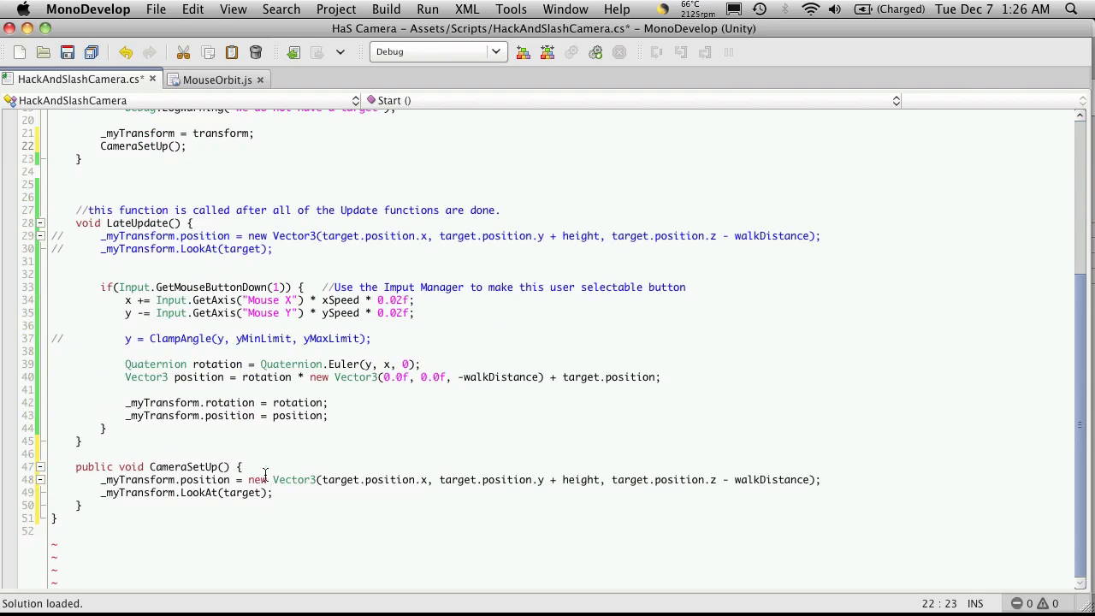
click(188, 145)
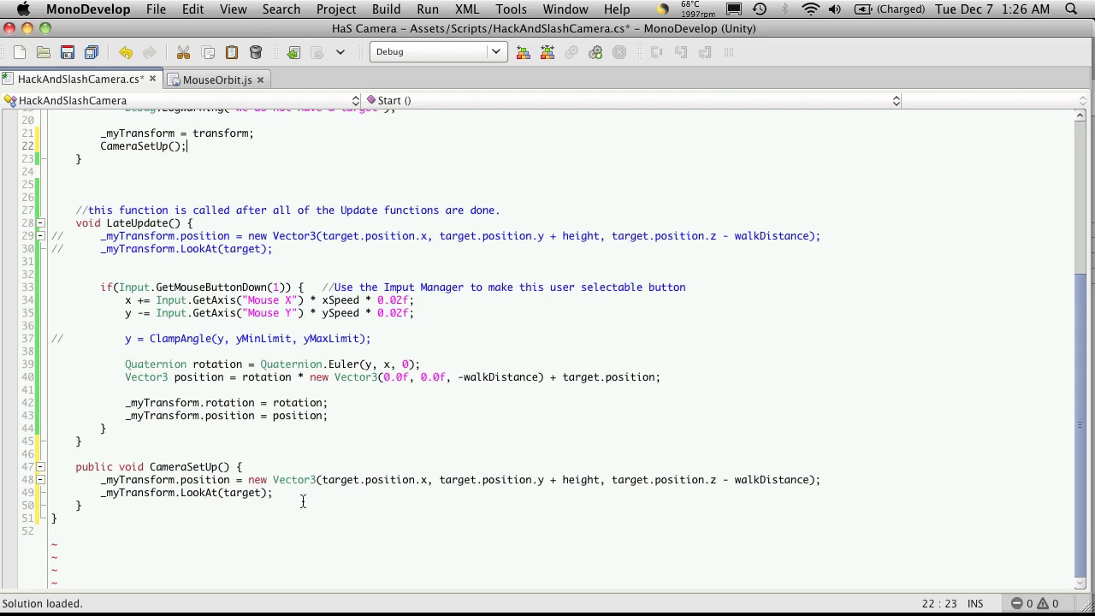
mouse_move(215, 404)
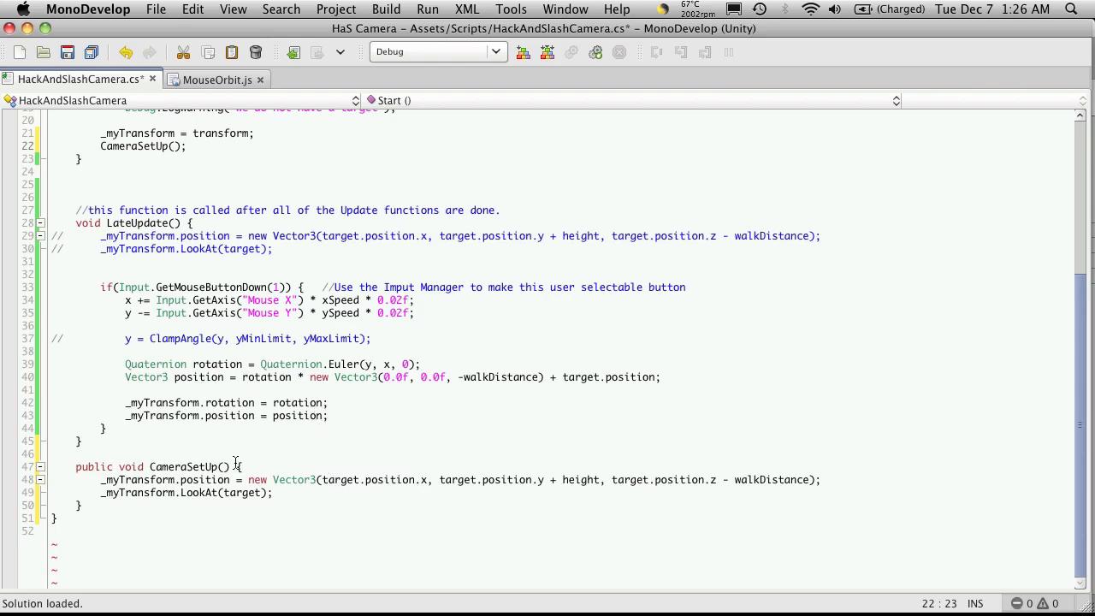
key(Return)
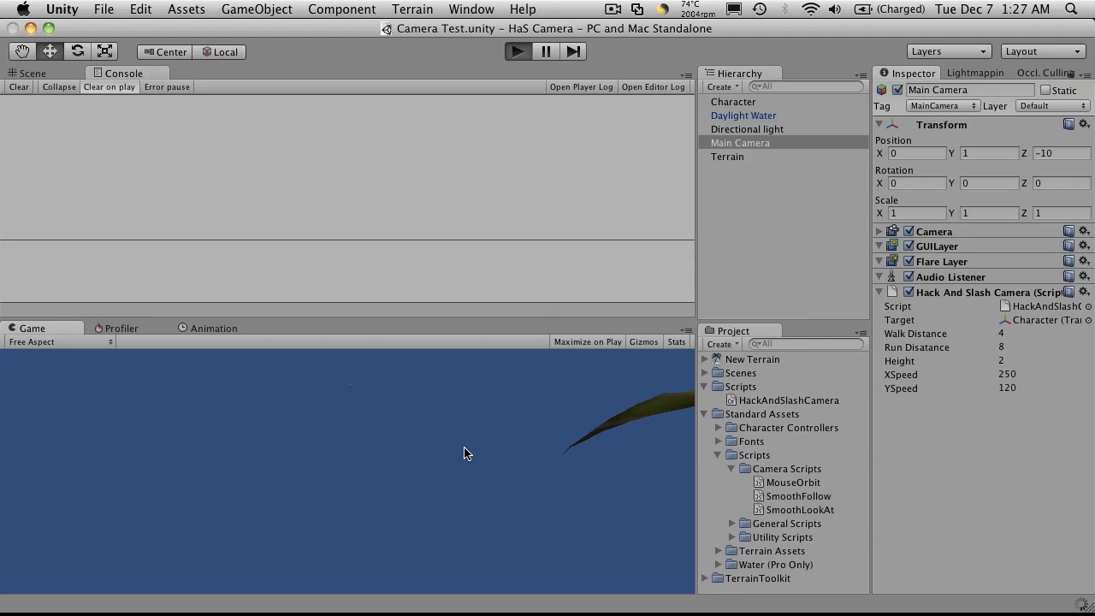
- Run the game to confirm the camera starts behind the capsule, then stop it
click(516, 52)
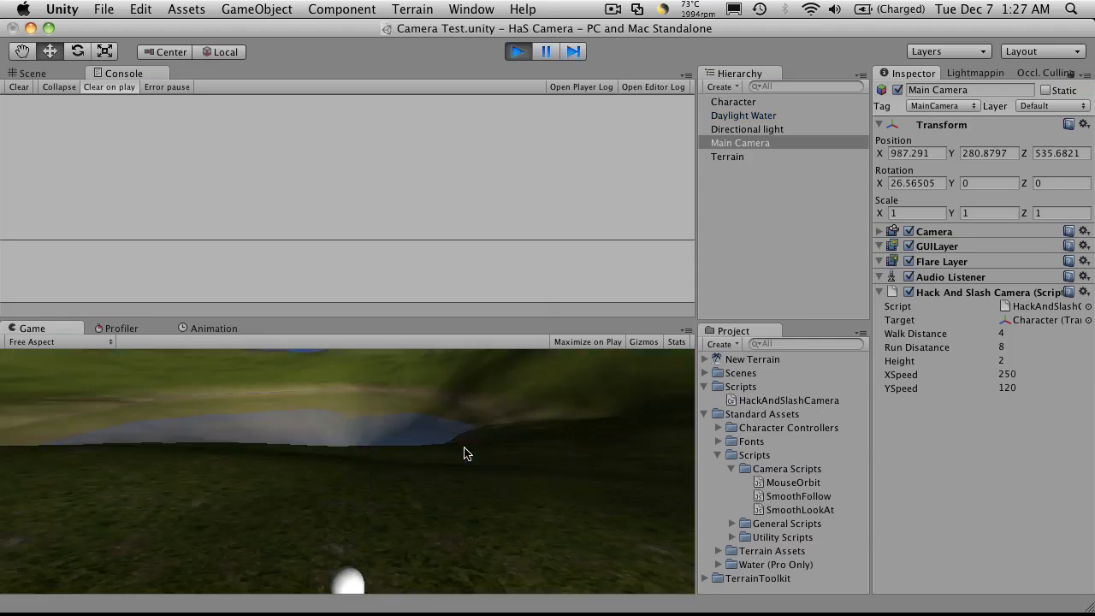
mouse_move(379, 554)
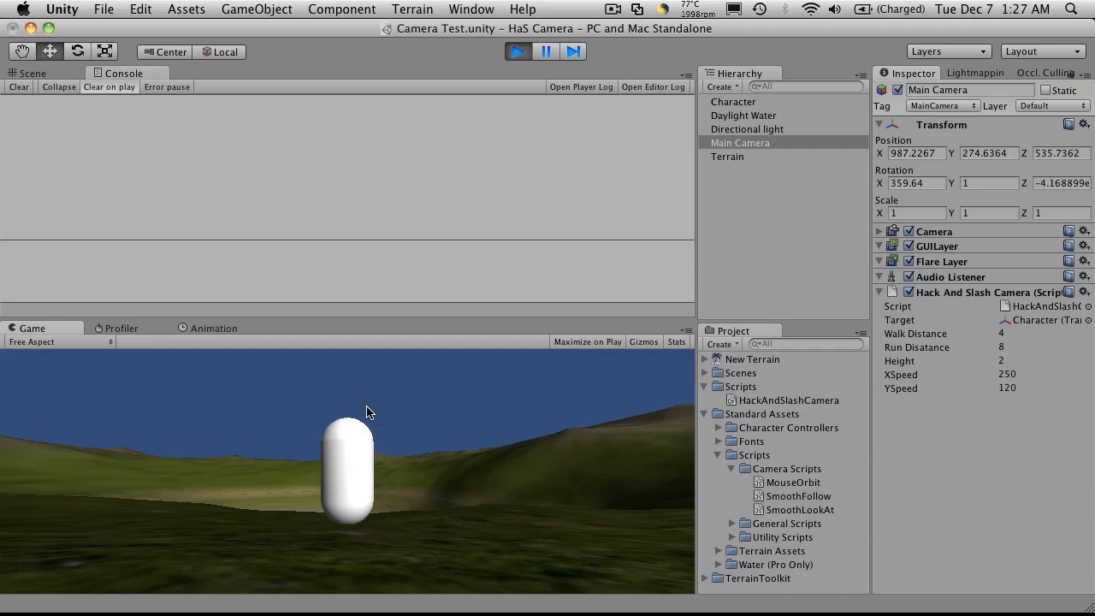
mouse_move(407, 462)
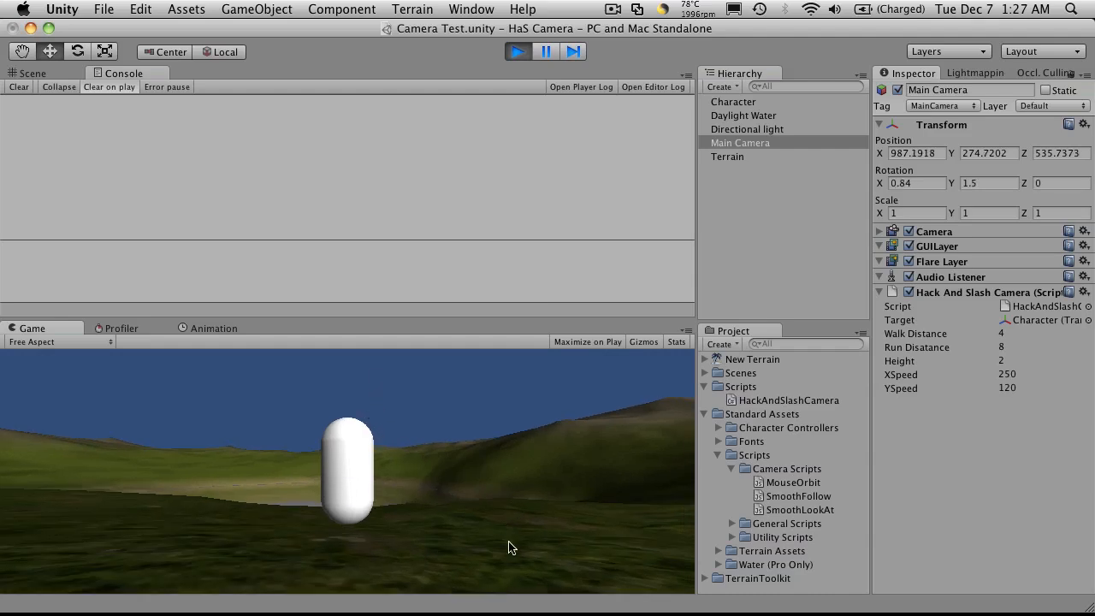
click(516, 51)
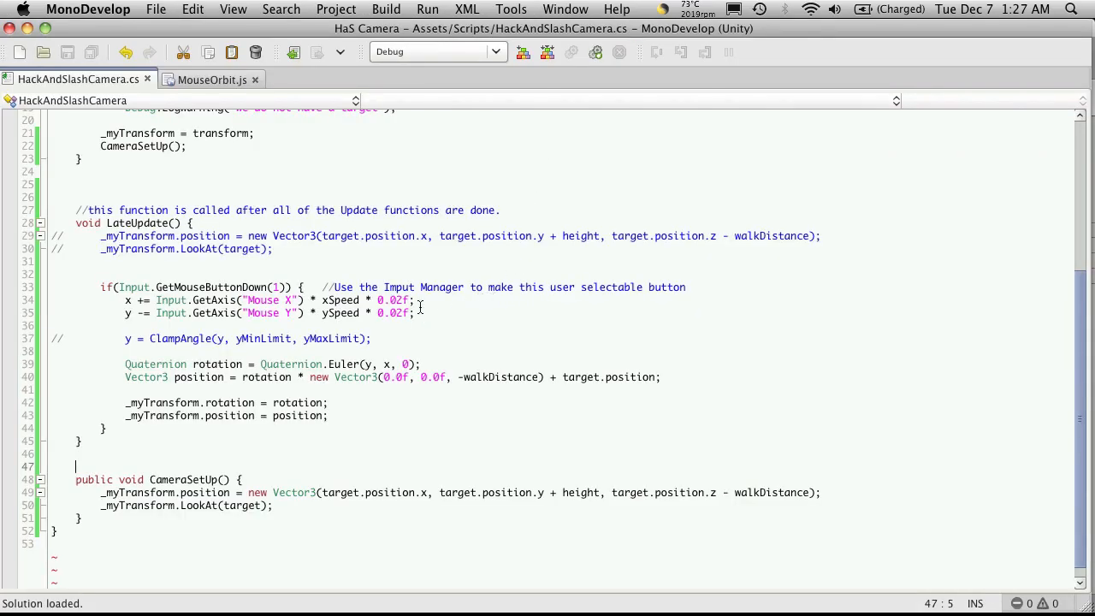
- Declare 'private bool camButtonDown = false;' under the private float y field
scroll(up, 3)
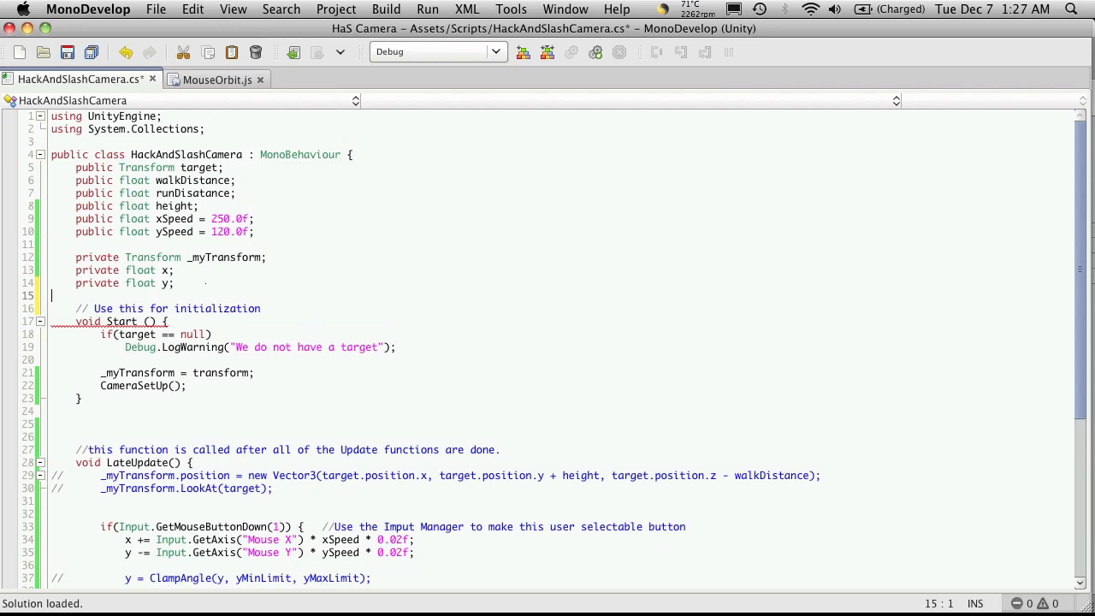
text(private)
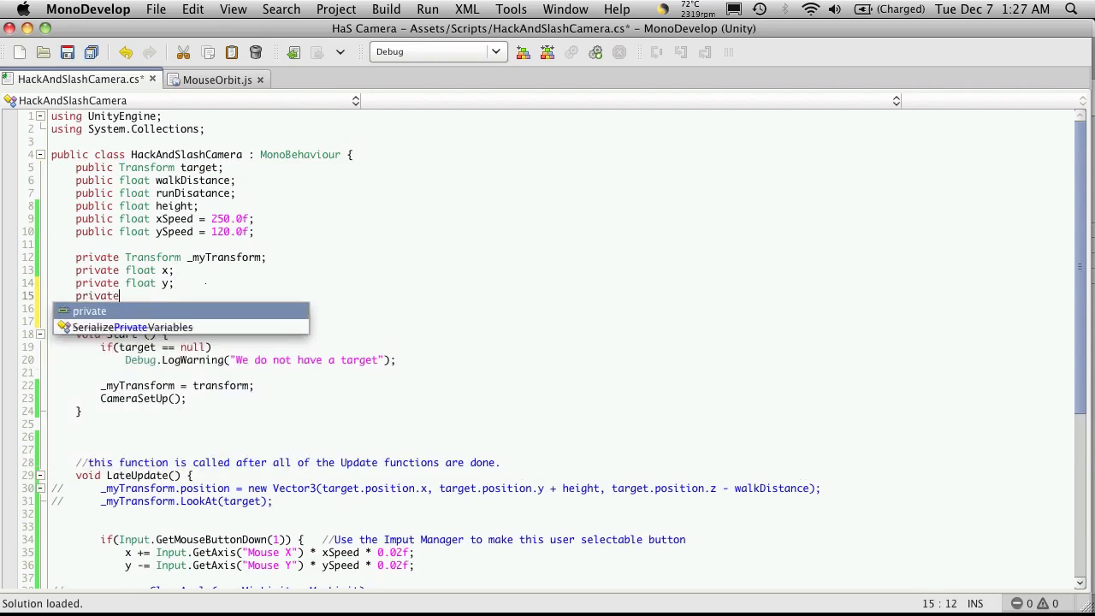
text(bool)
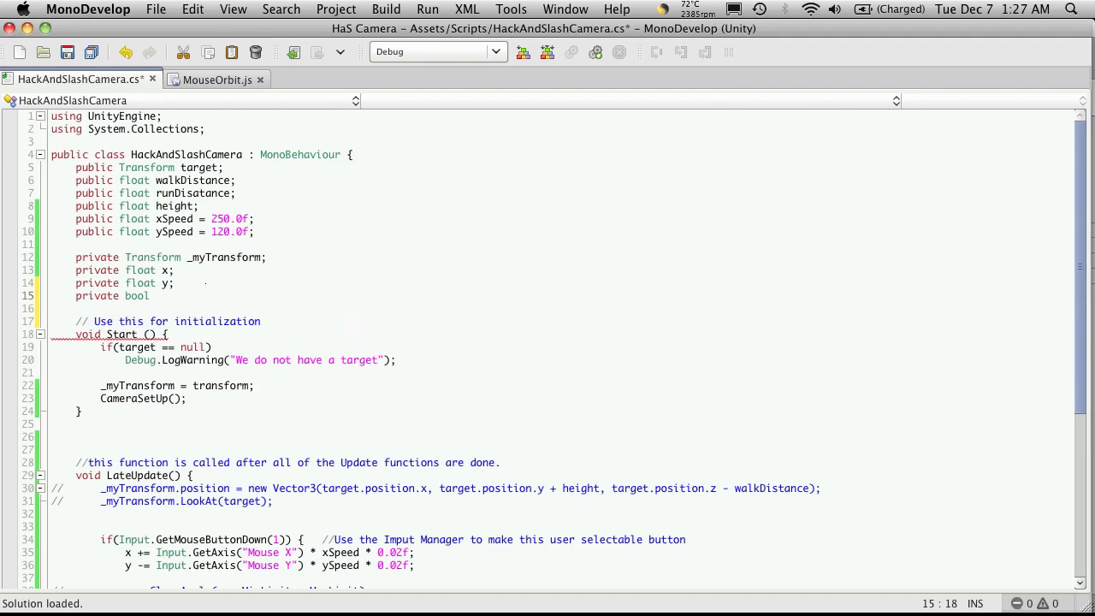
text(cam)
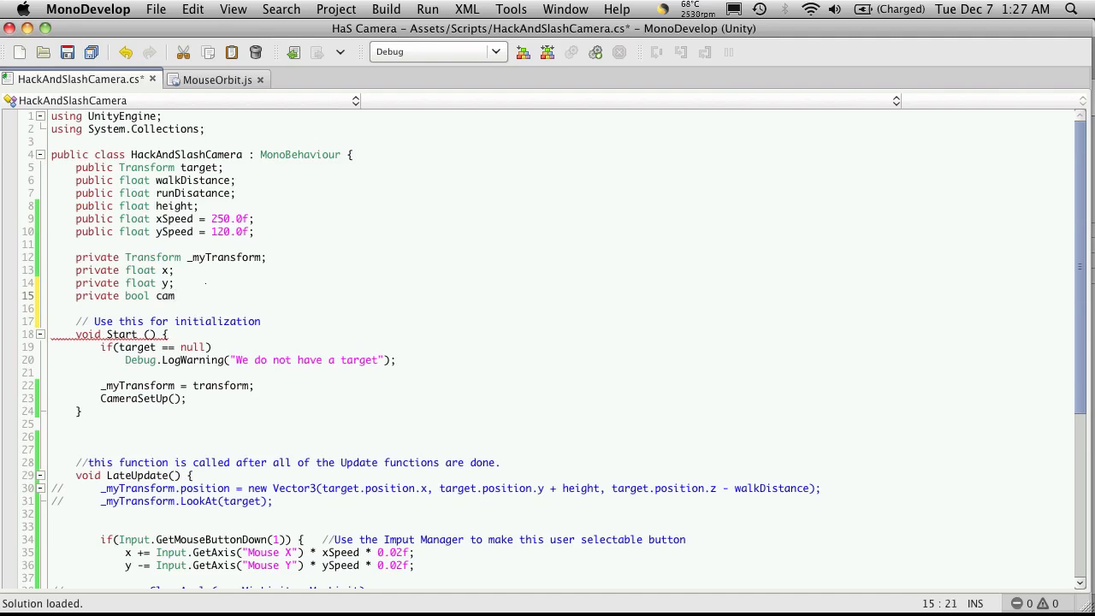
text(Button)
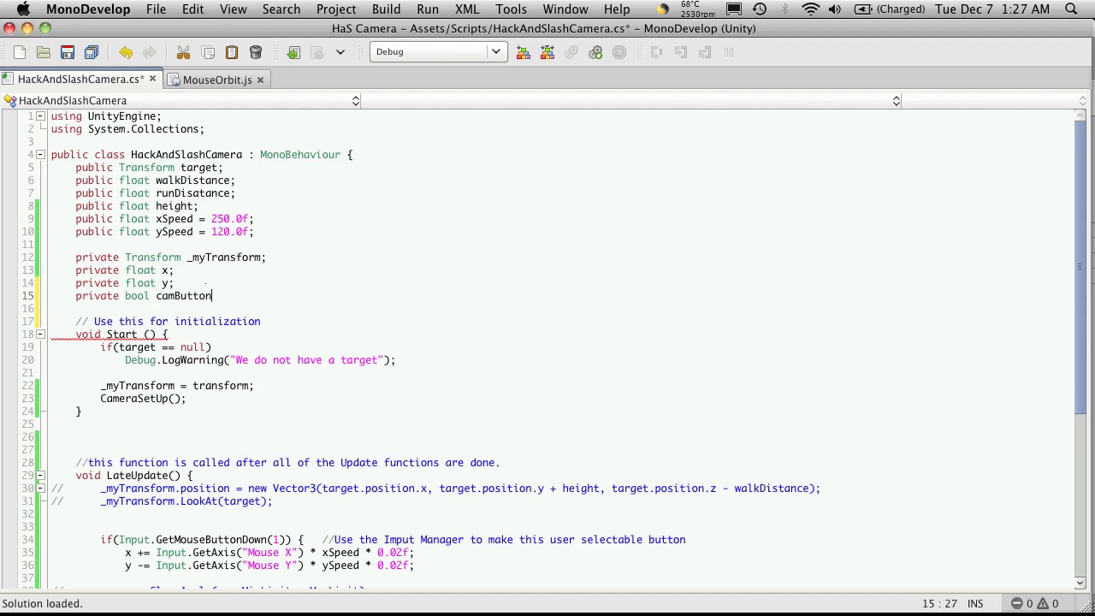
text(Pres)
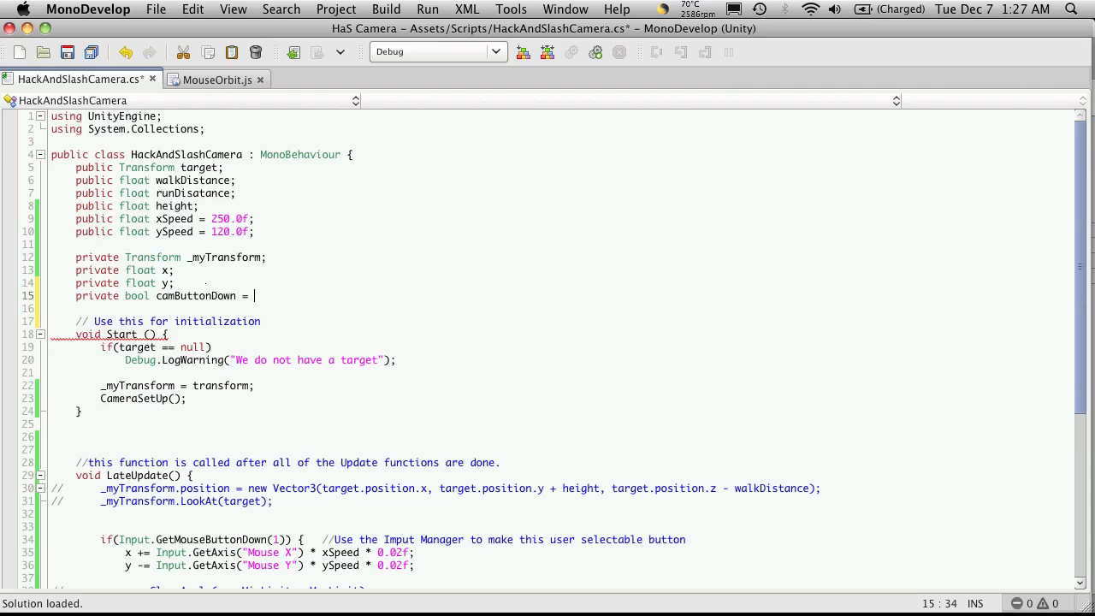
text(false;)
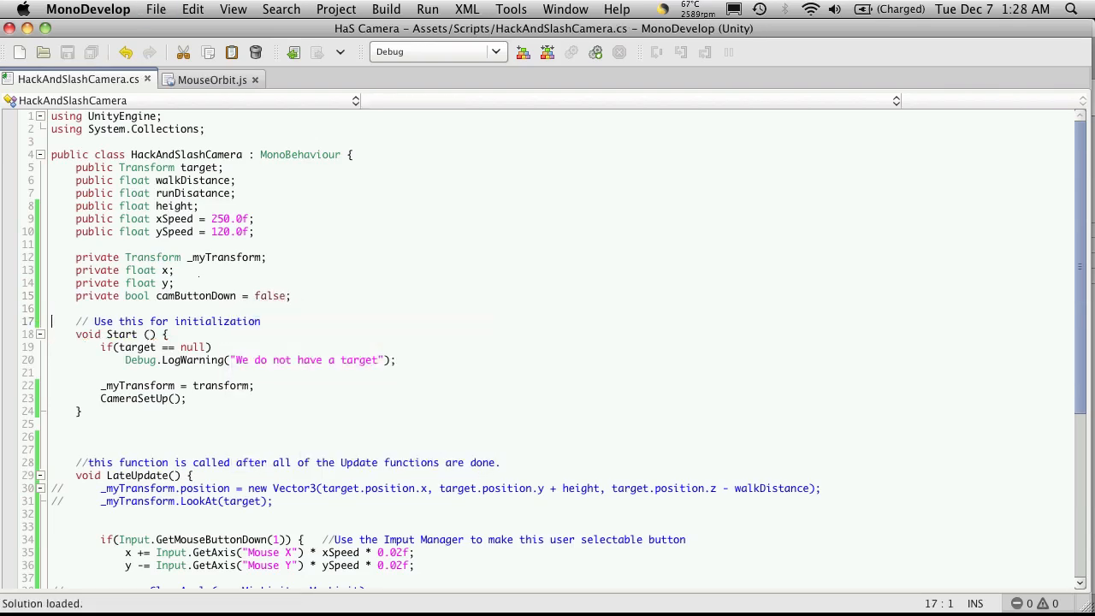
scroll(down, 3)
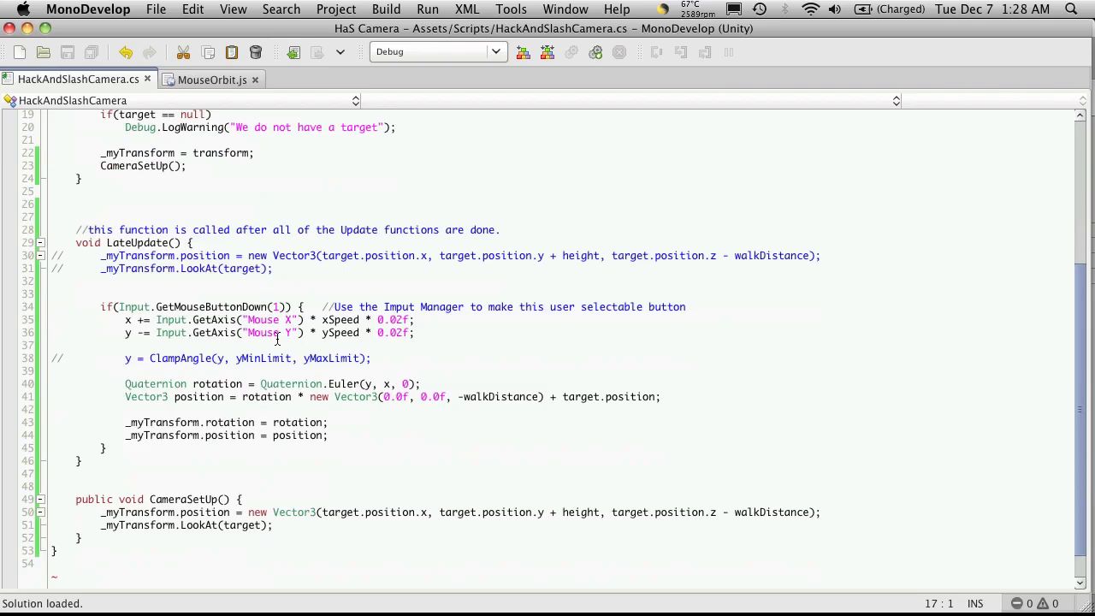
scroll(up, 3)
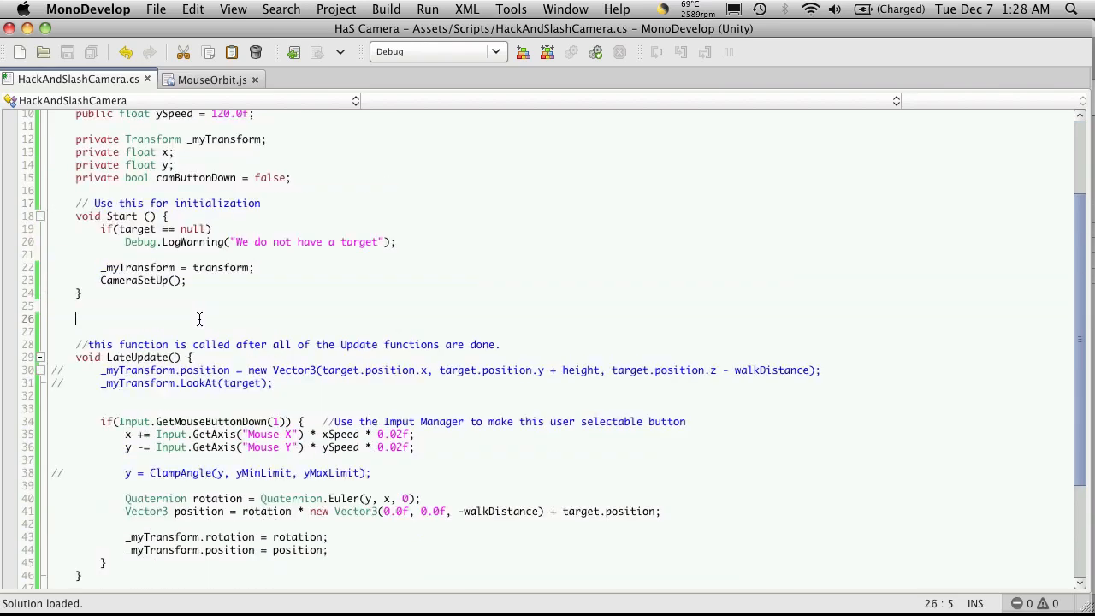
- Write void Update() setting camButtonDown = true when Input.GetMouseButtonDown(1) fires
text(void)
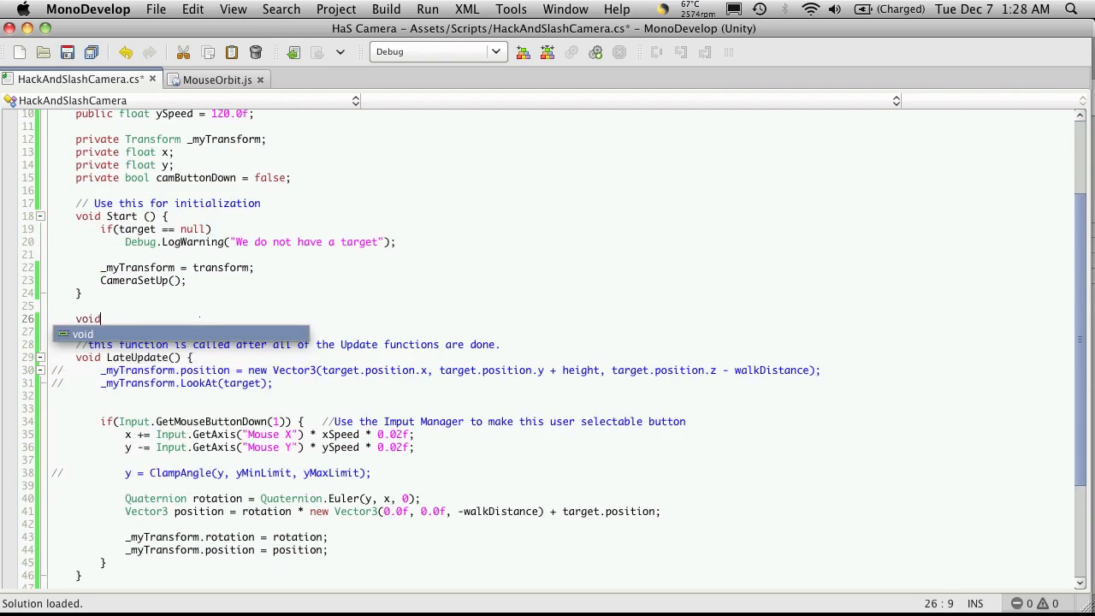
text(Update)
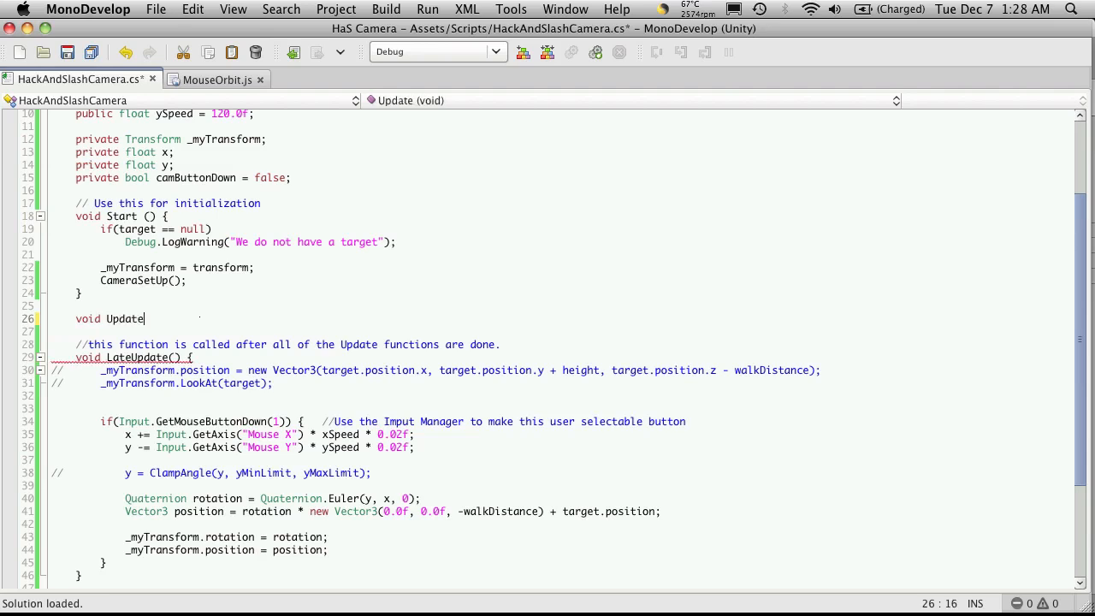
text(() {)
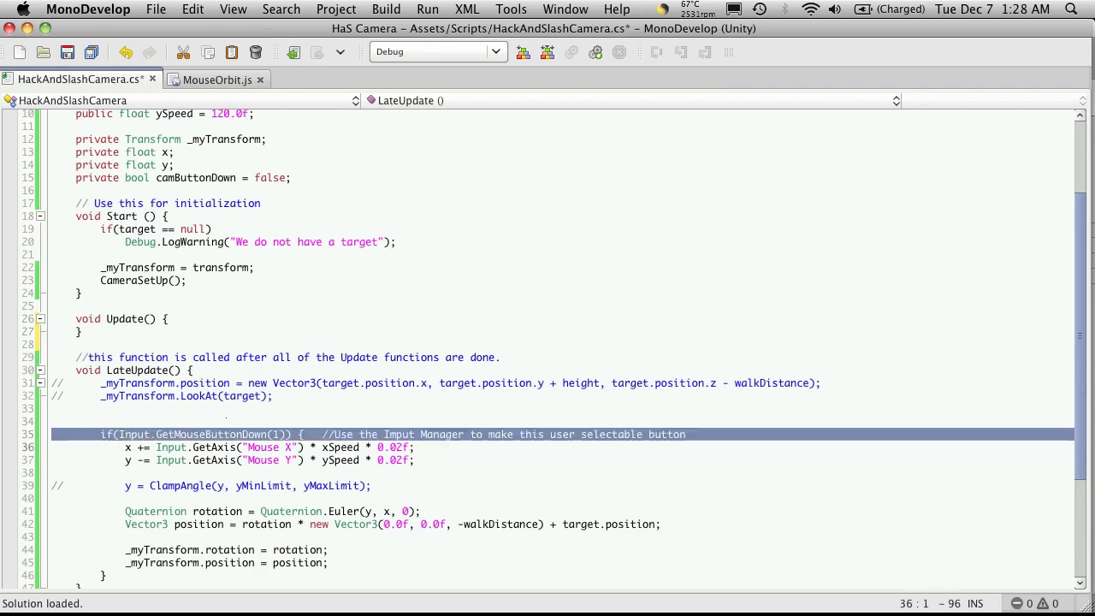
click(51, 332)
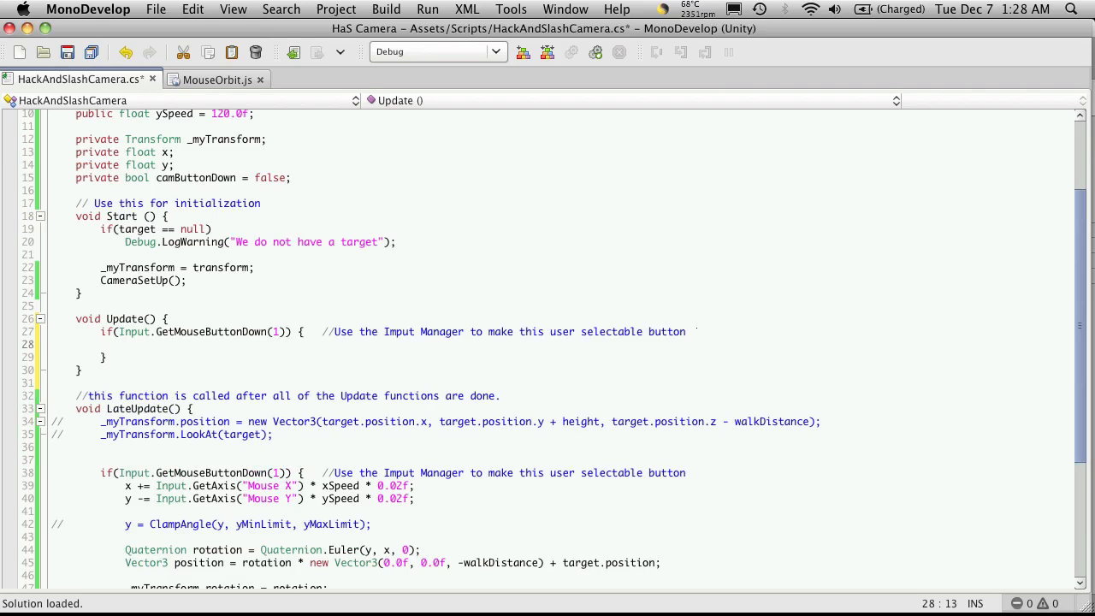
text(camButtonDown =)
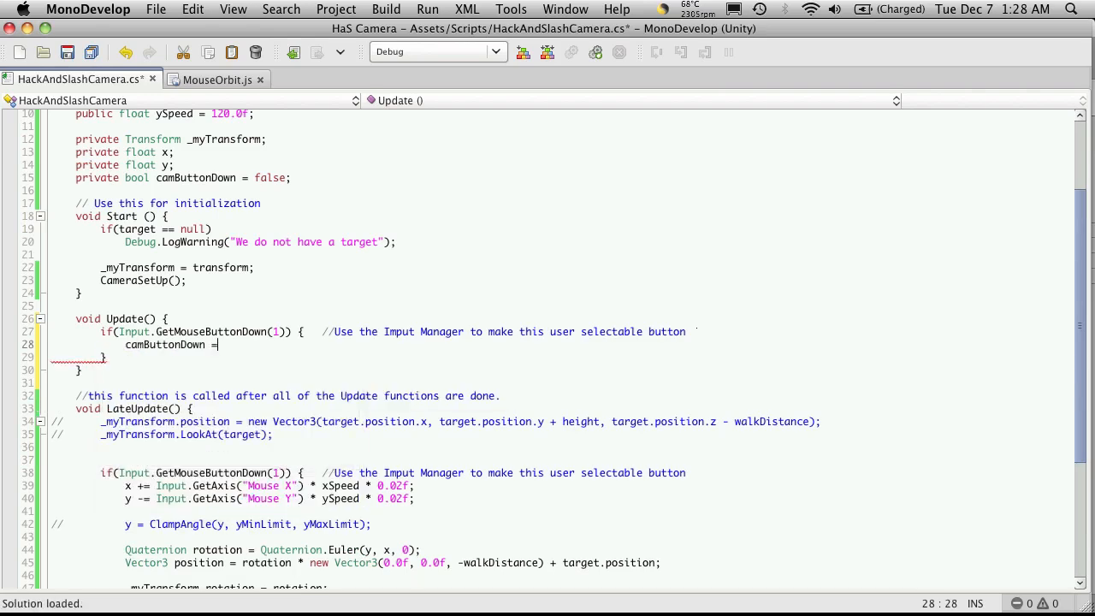
text(true;)
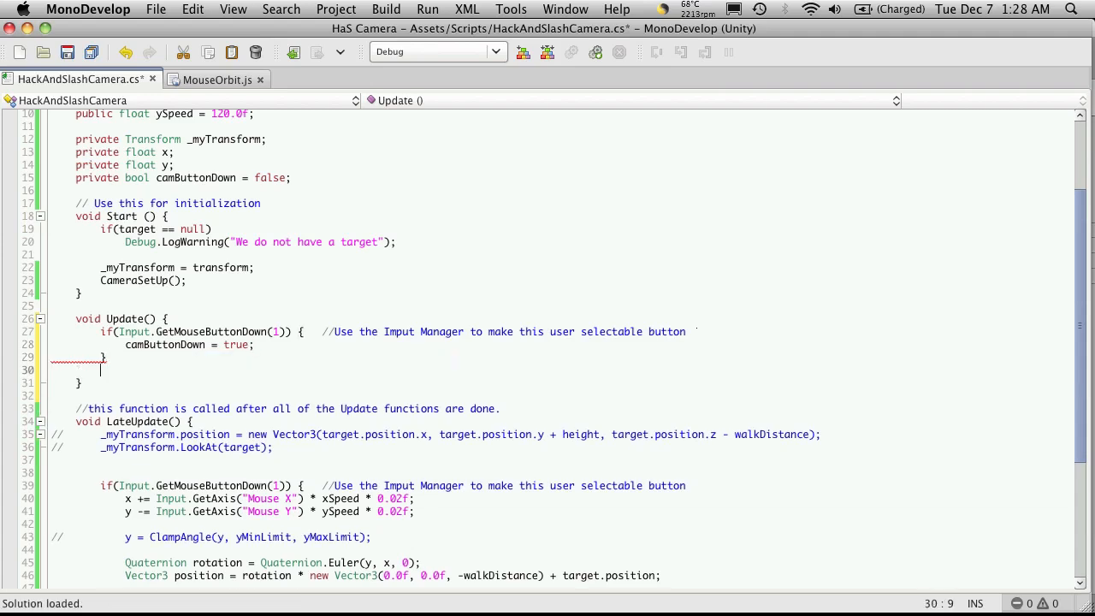
- Add if(Input.GetMouseButtonUp(1)) setting camButtonDown = false
text(if()
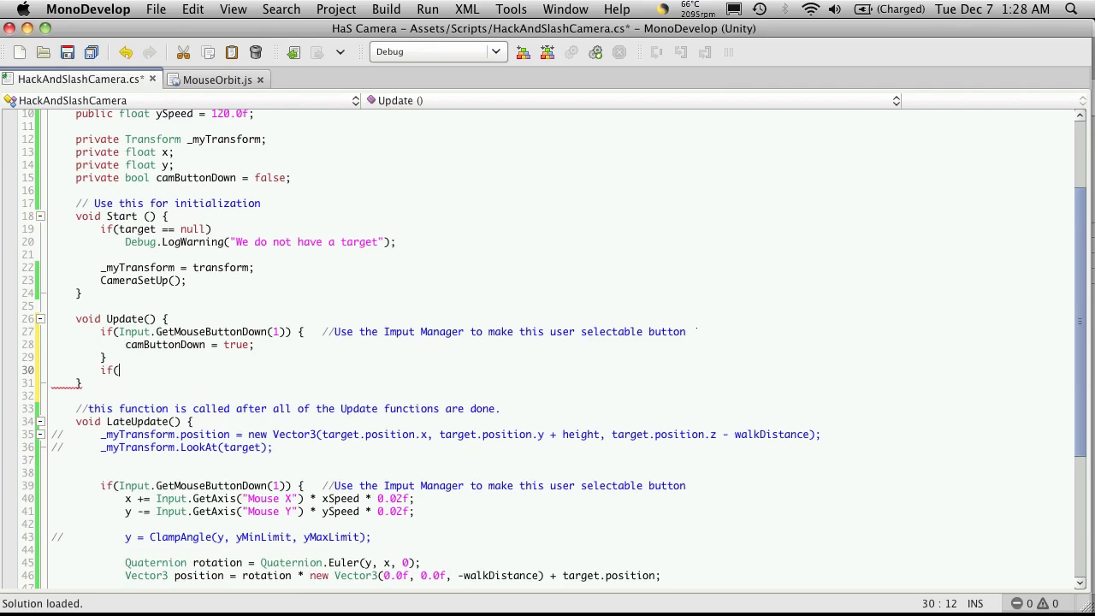
text(Input)
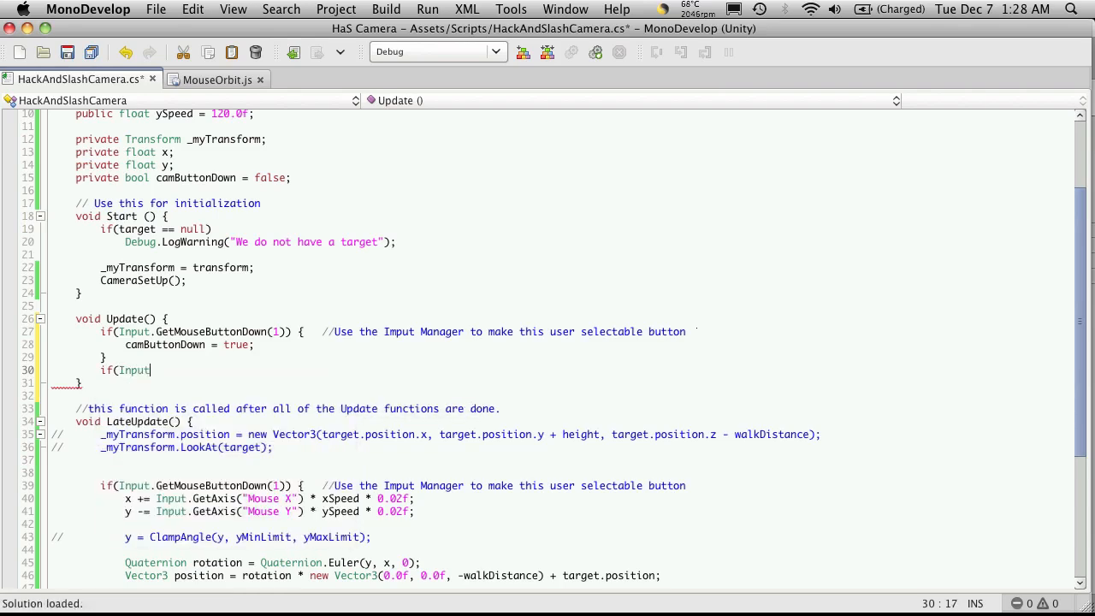
text(GetMouseButtonUp)
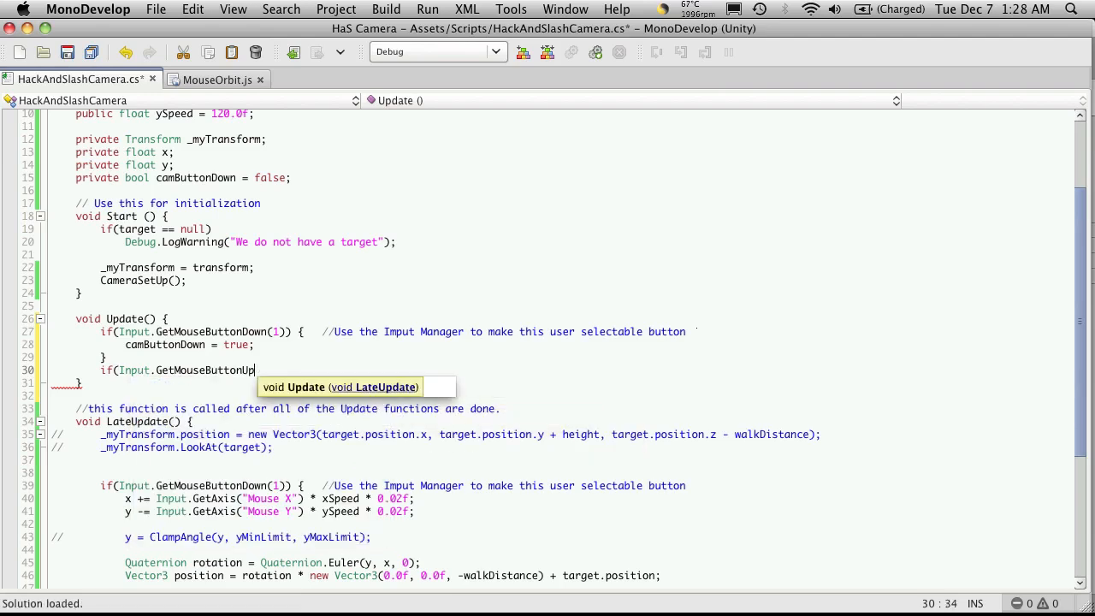
text((1)) {)
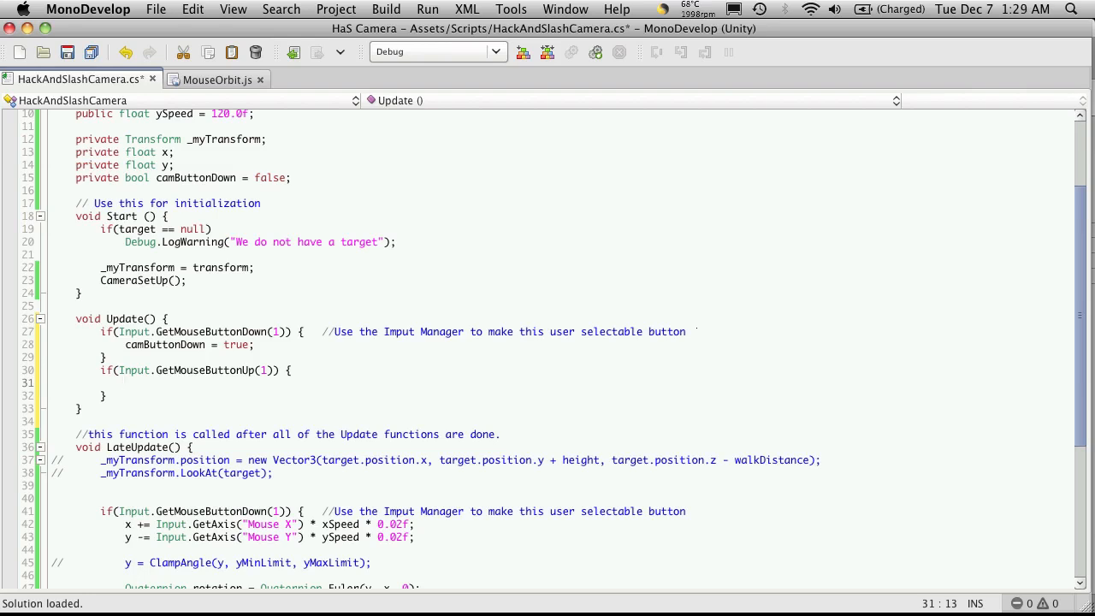
text(camButtonDown =)
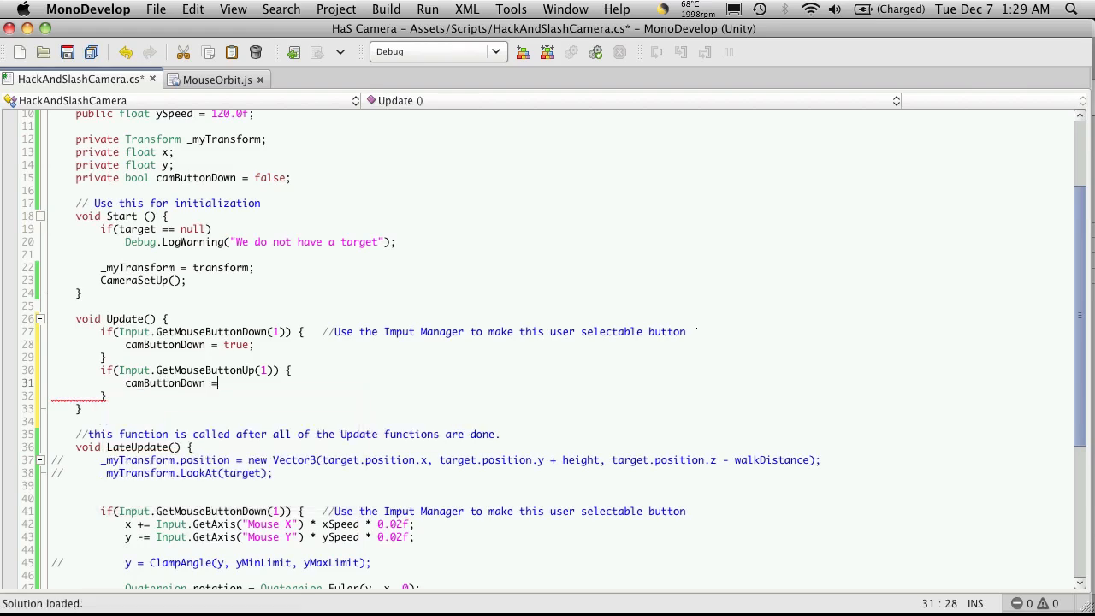
text(false;)
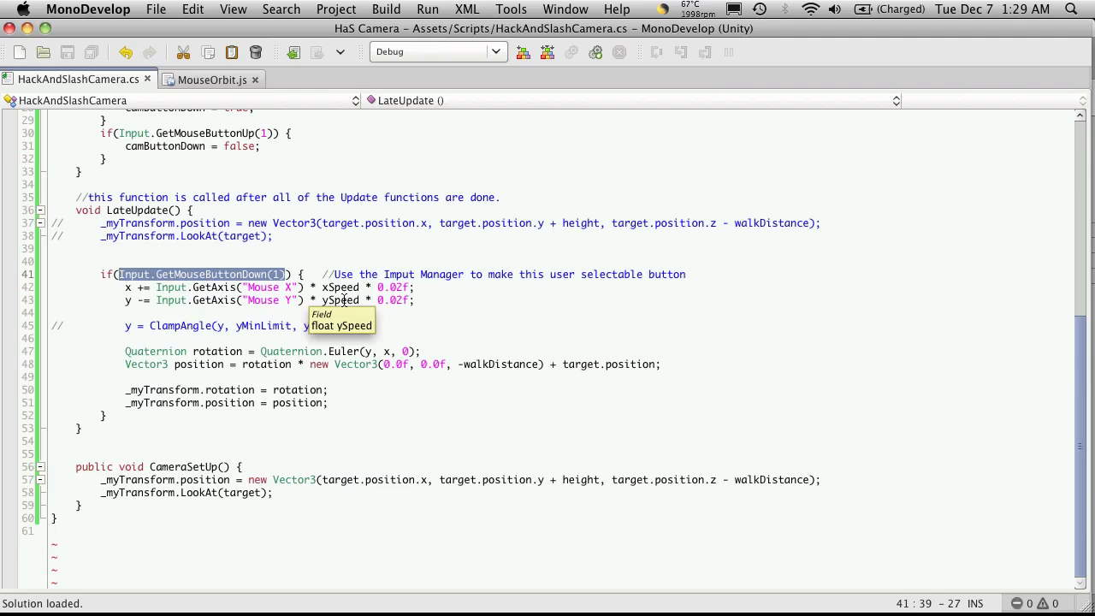
- Retype LateUpdate's if condition toward camButtonDown in place of GetMouseButtonDown(1)
text(com)
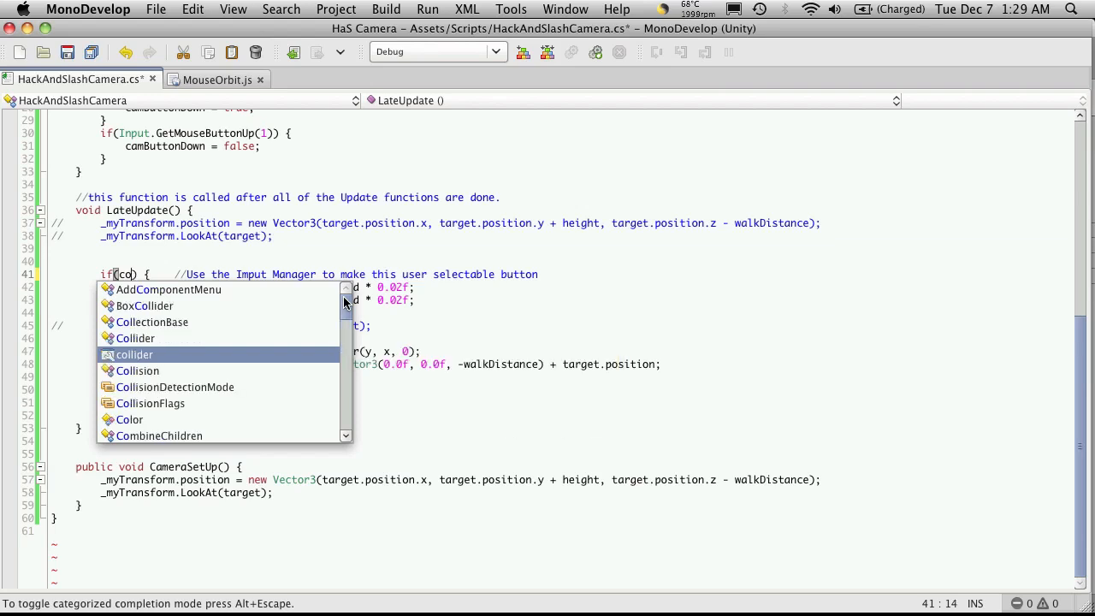
text(m)
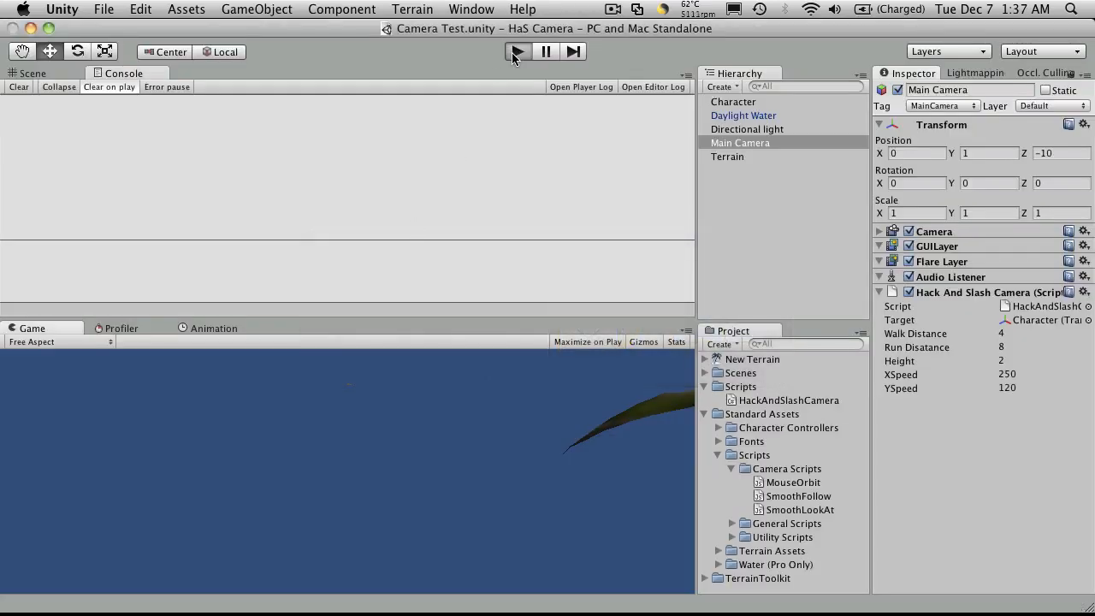
- Run the scene and orbit the camera with the right mouse button held, then stop Play
click(516, 51)
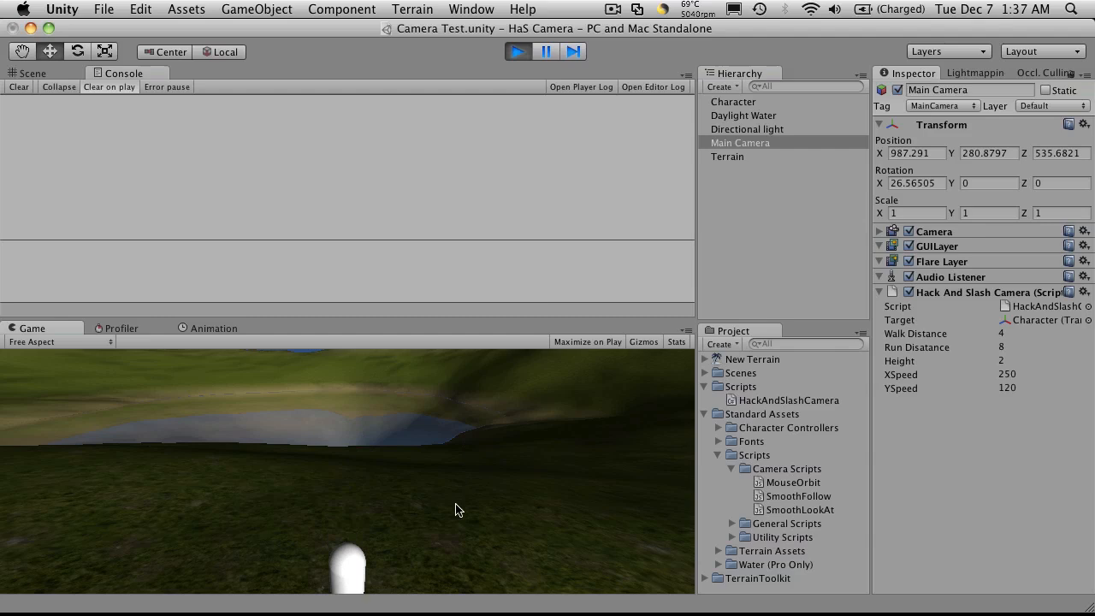
mouse_move(441, 528)
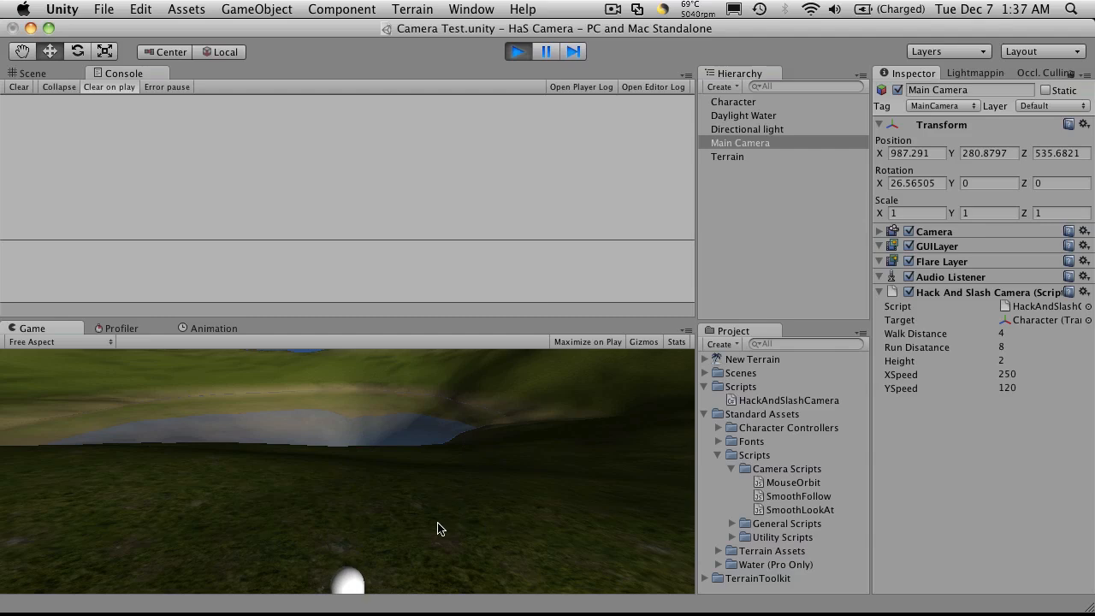
mouse_move(381, 508)
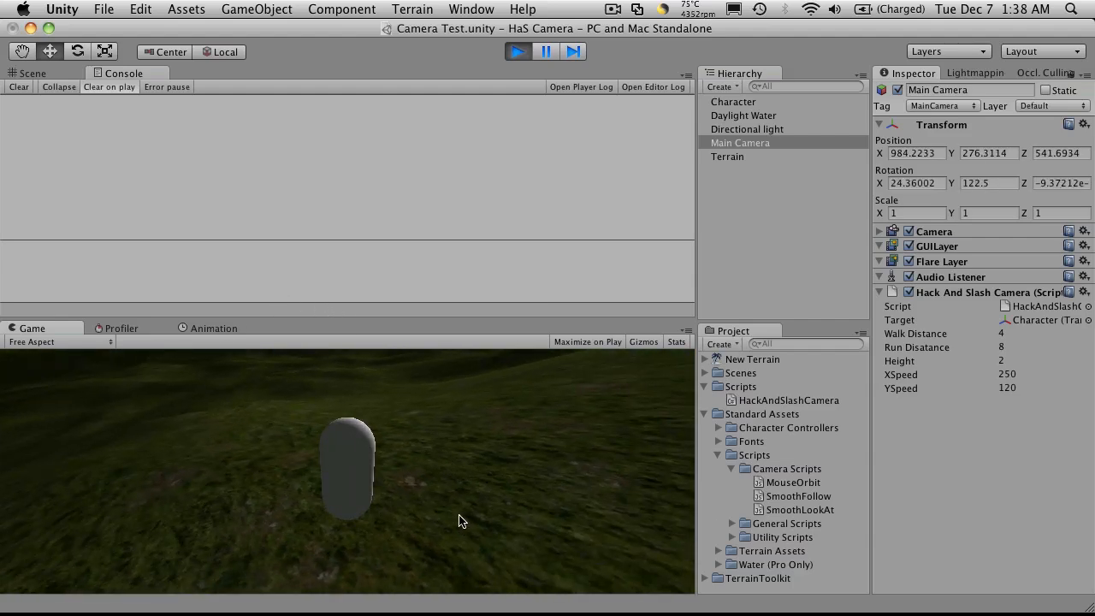
mouse_move(395, 505)
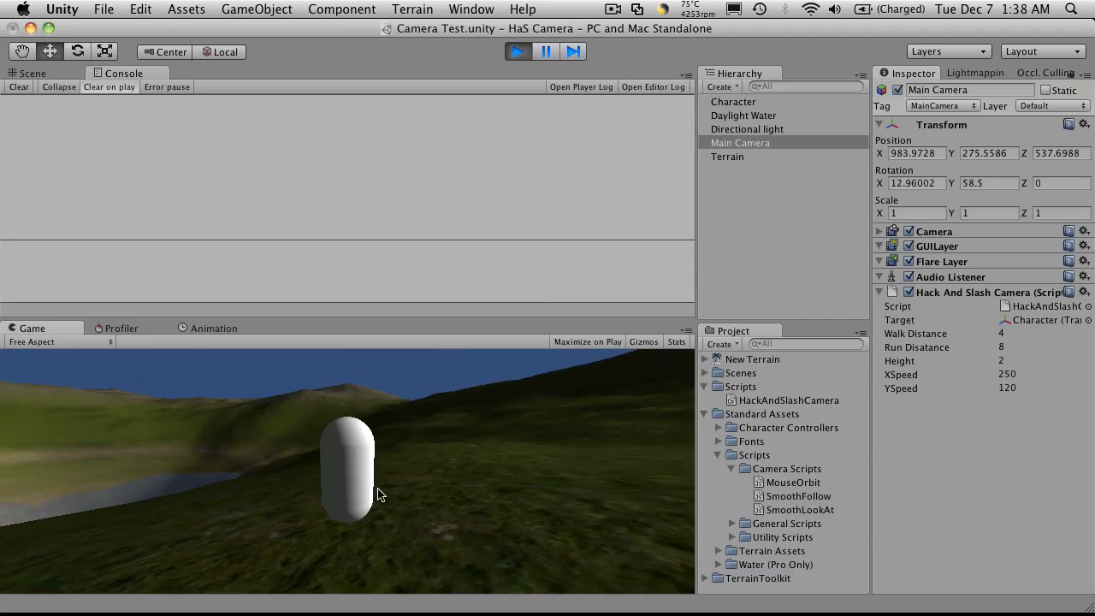
click(517, 51)
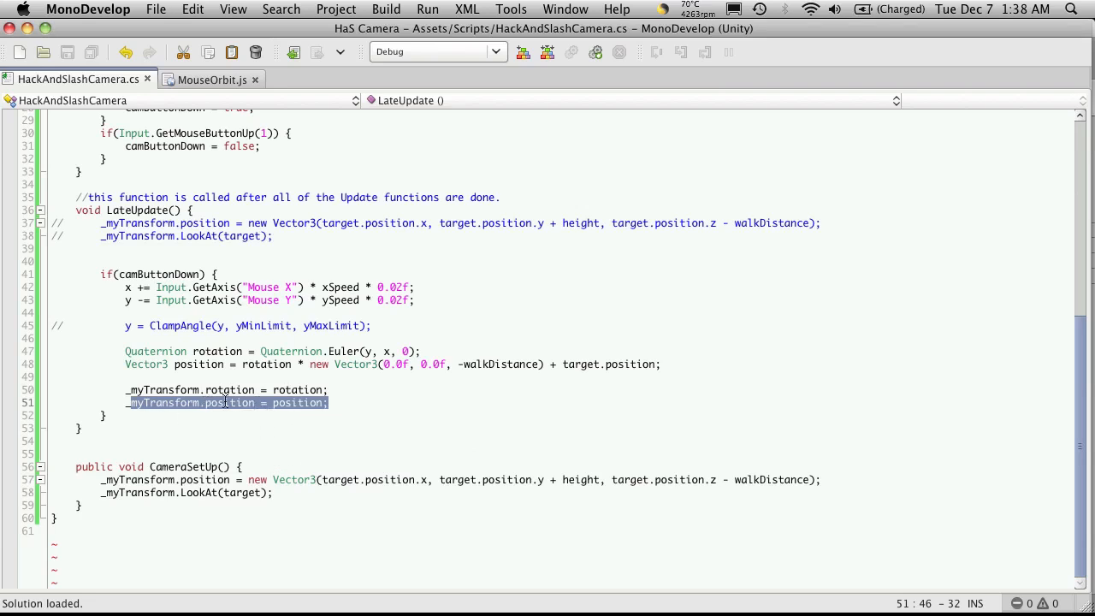
mouse_move(205, 284)
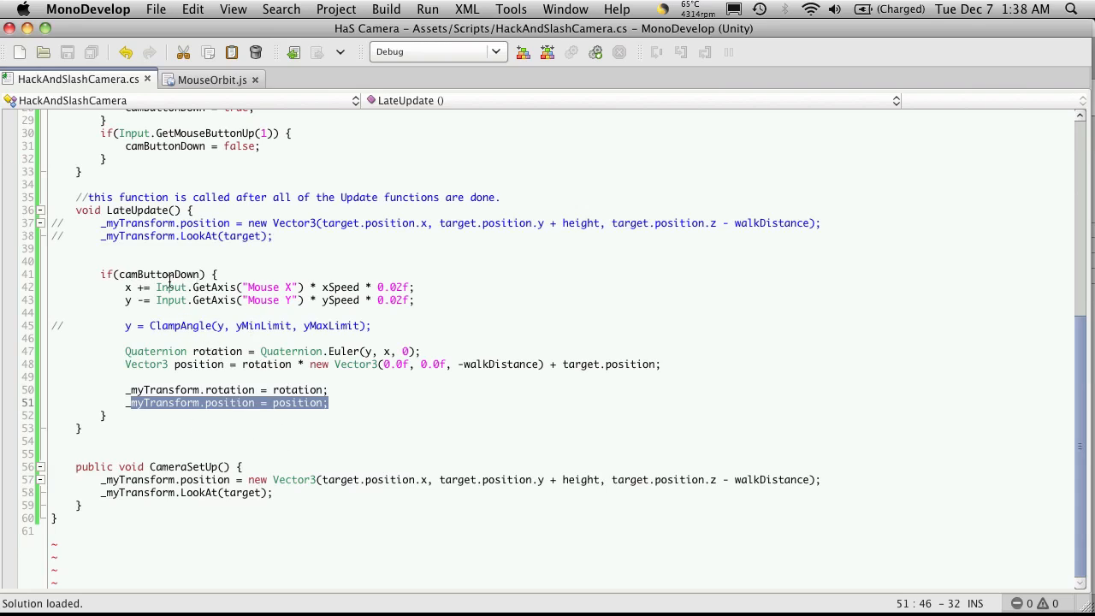
mouse_move(270, 407)
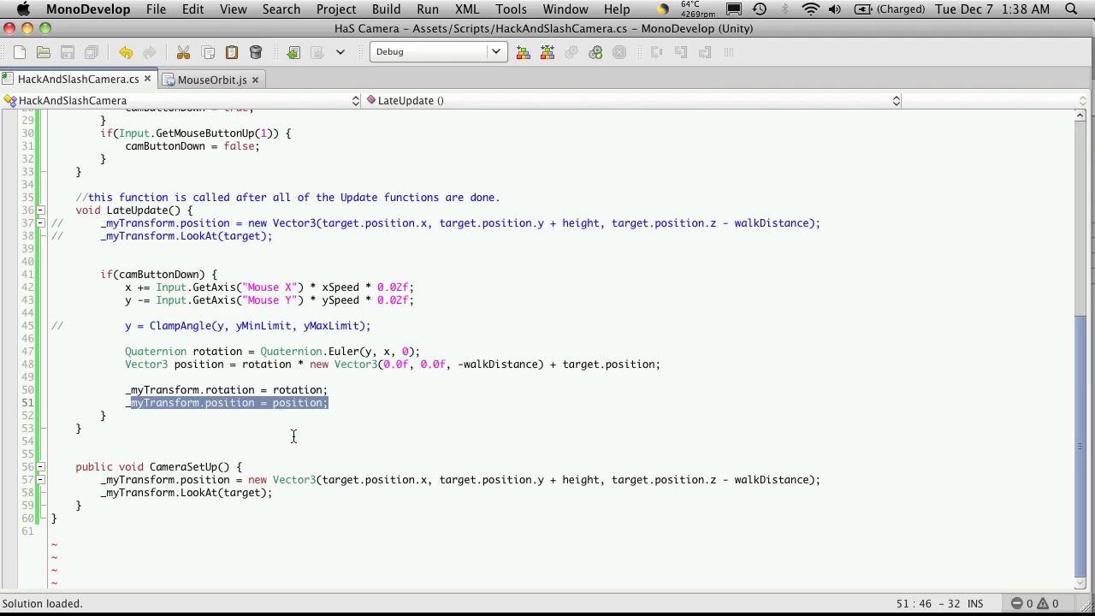
mouse_move(289, 429)
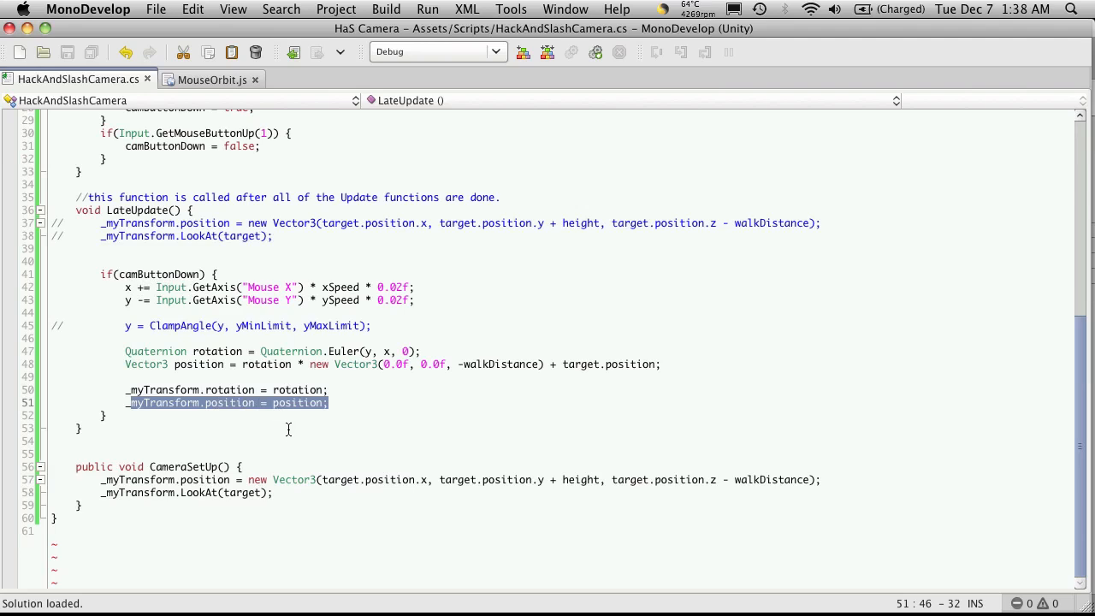